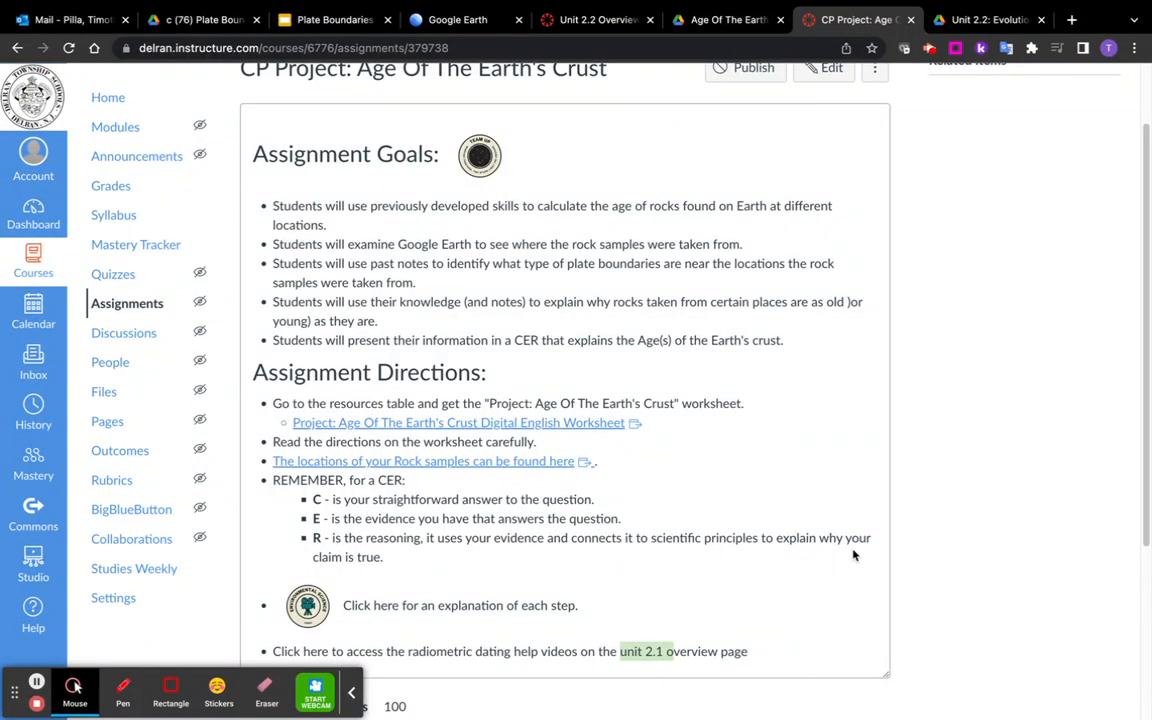
pyautogui.moveTo(822, 446)
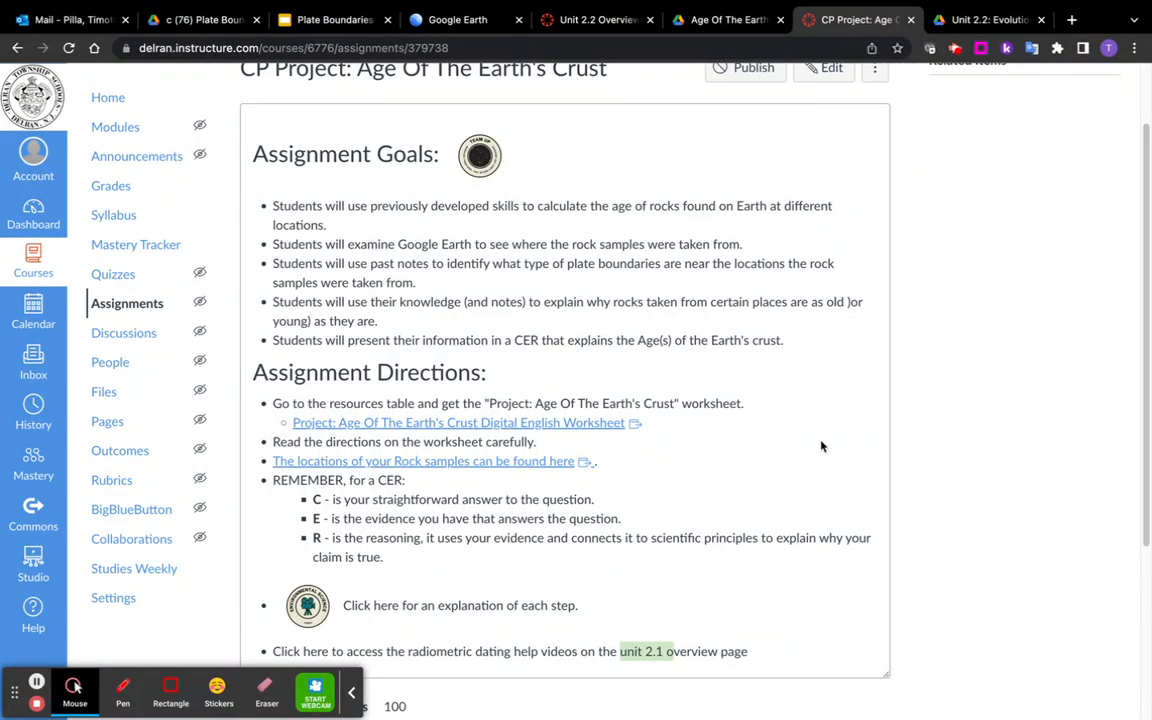
# Step: Scroll the worksheet PDF to Part 1's Oceanic and Continental Crust sample tables
pyautogui.scroll(3)
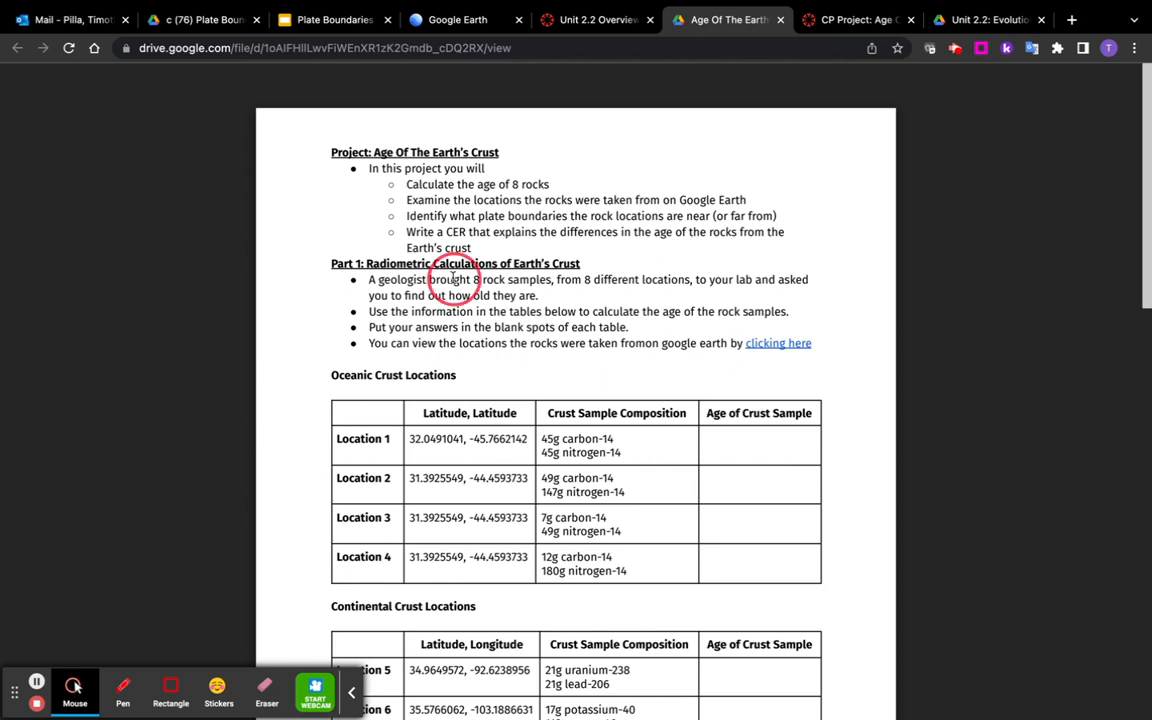
pyautogui.scroll(-3)
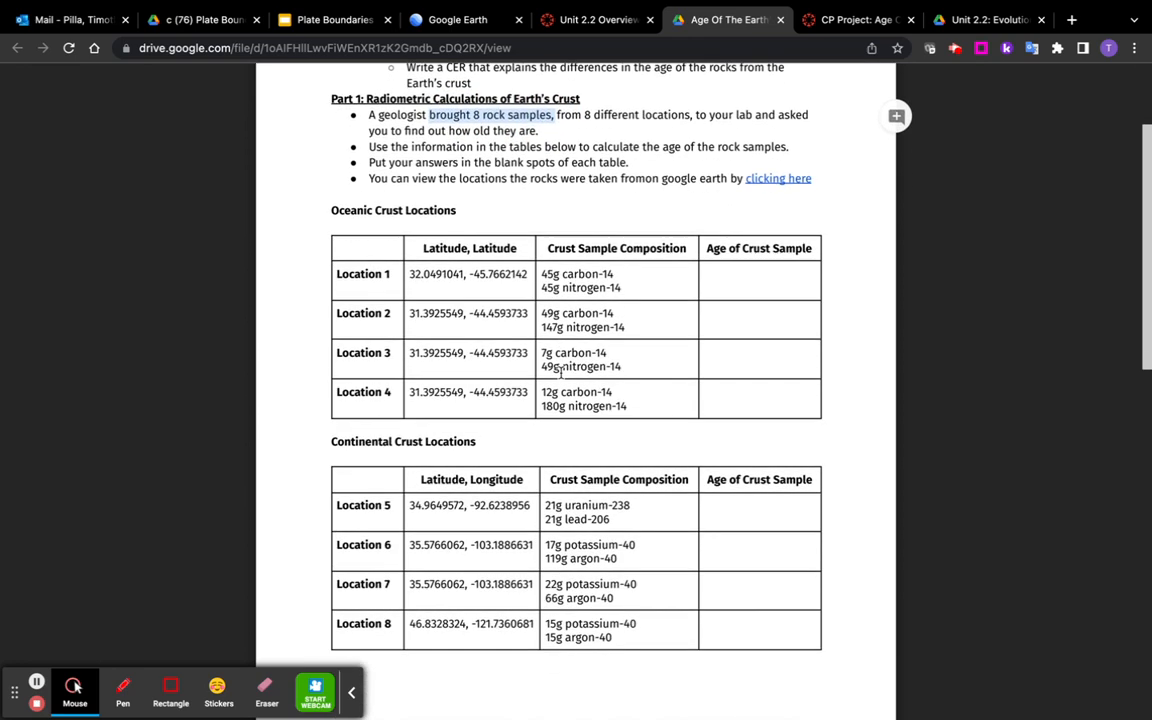
pyautogui.scroll(-3)
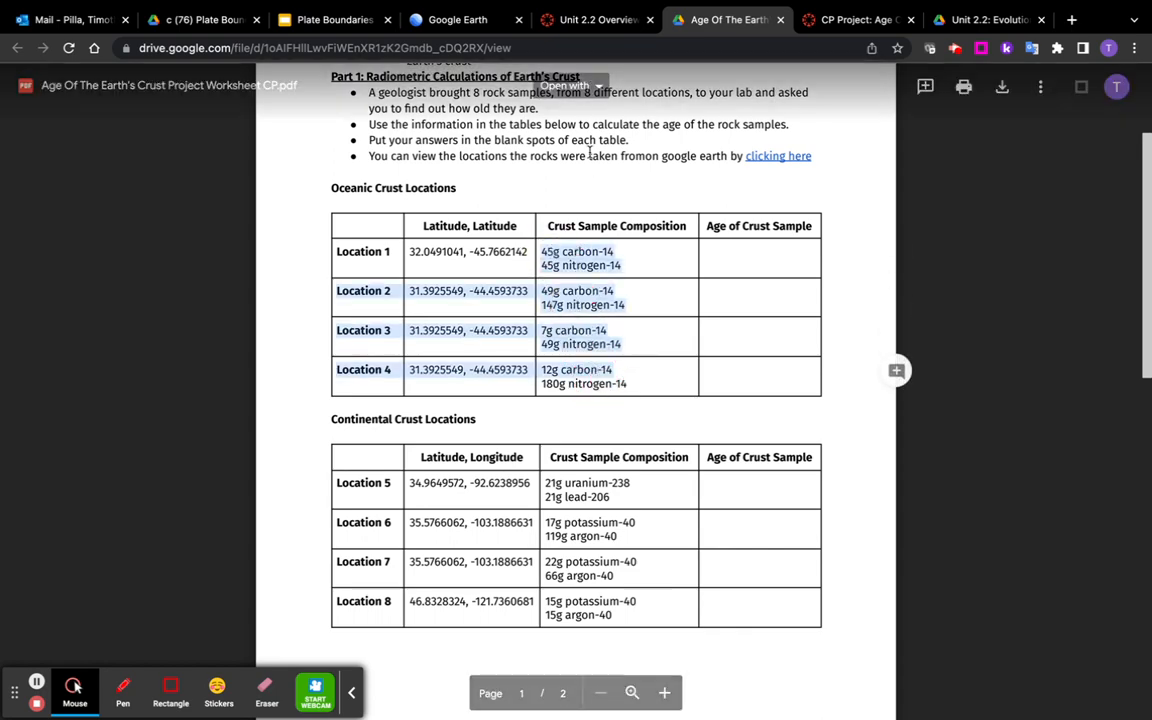
pyautogui.moveTo(856, 20)
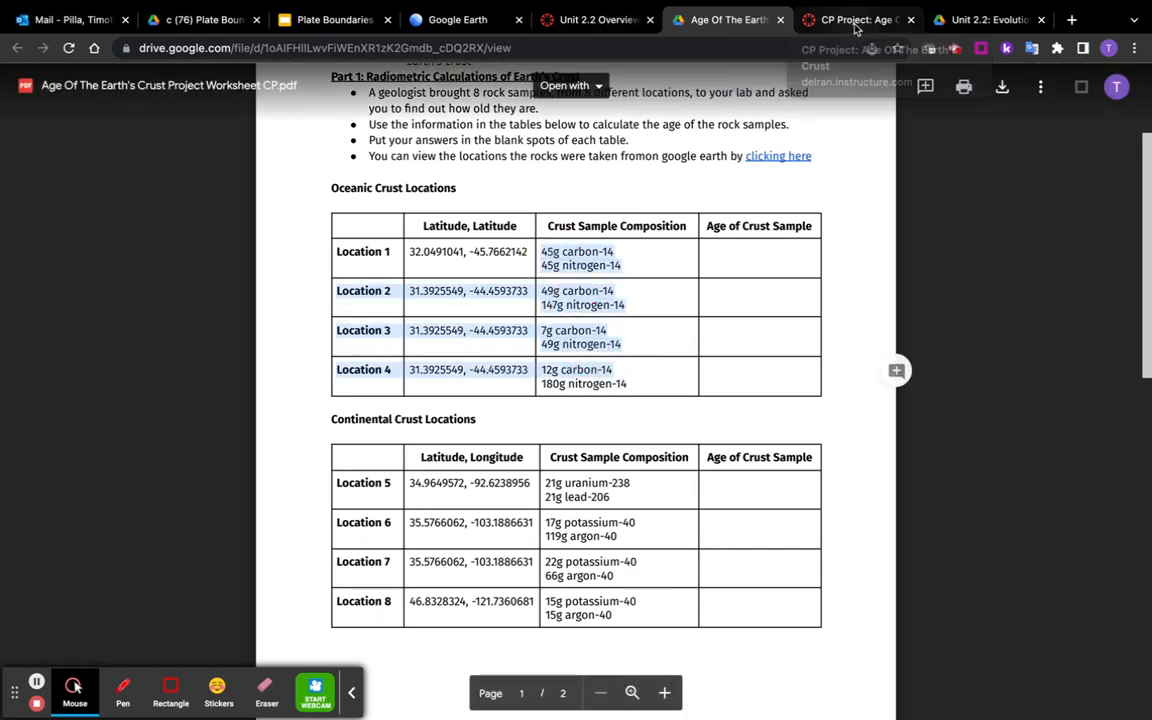
# Step: Revisit the Canvas CP Project assignment page for the Age of the Earth's Crust directions
pyautogui.click(856, 20)
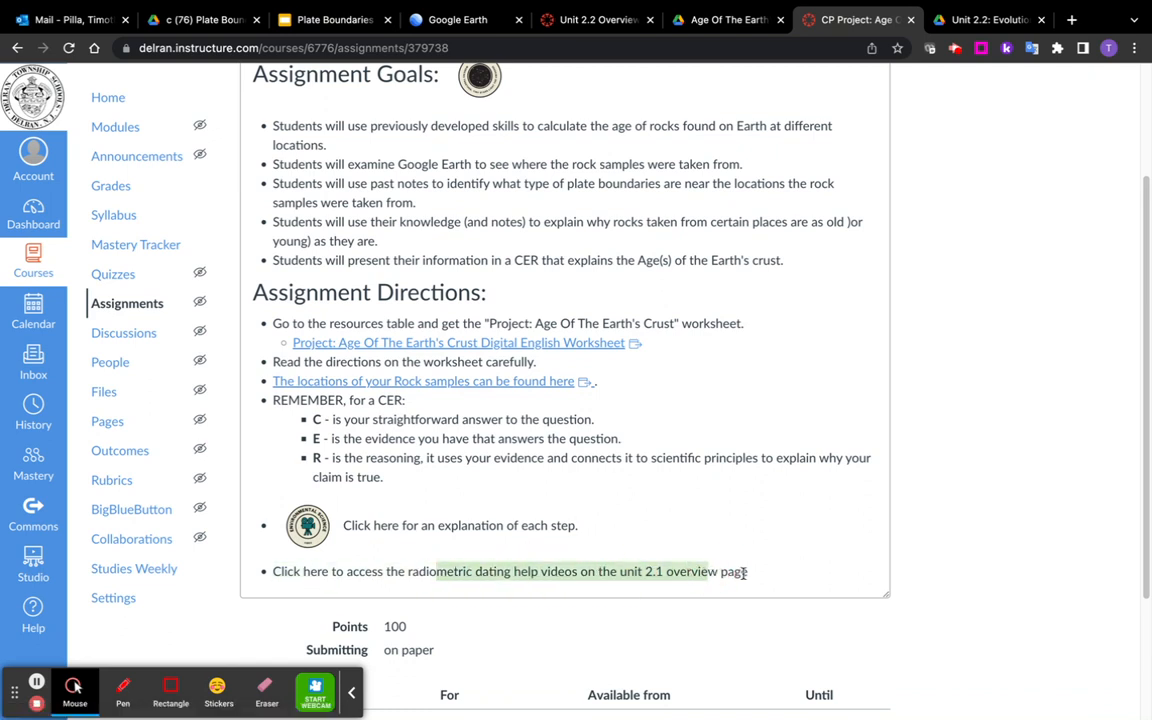
pyautogui.click(688, 572)
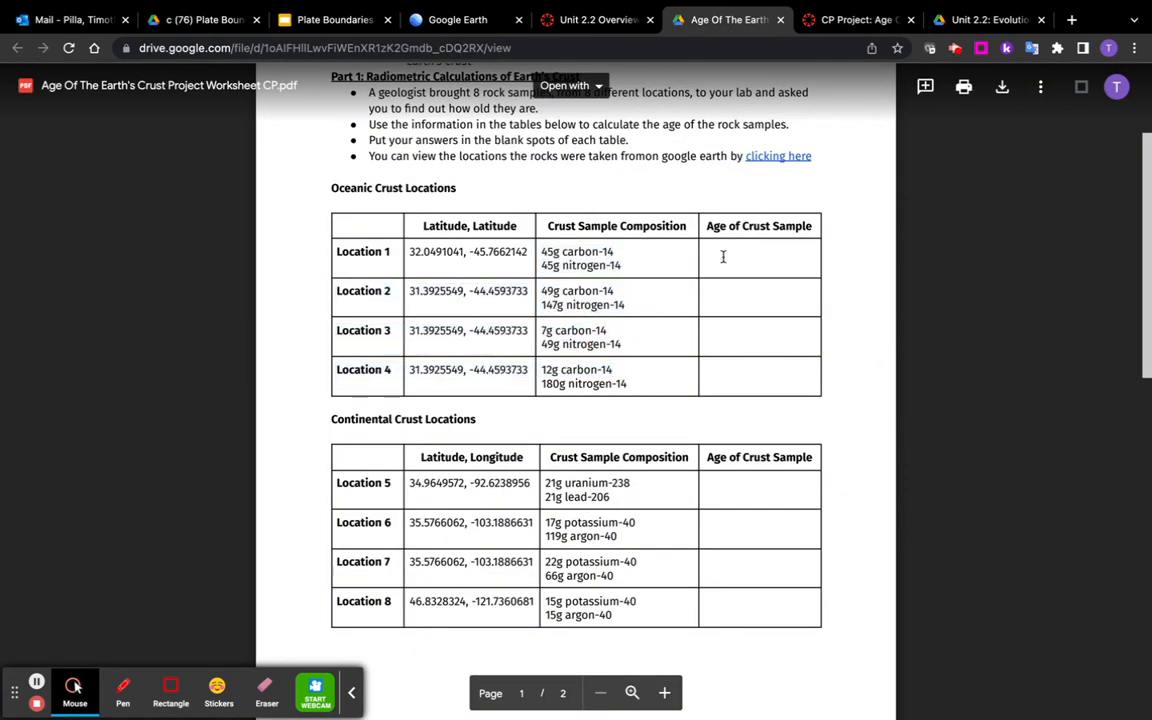
pyautogui.moveTo(416, 218)
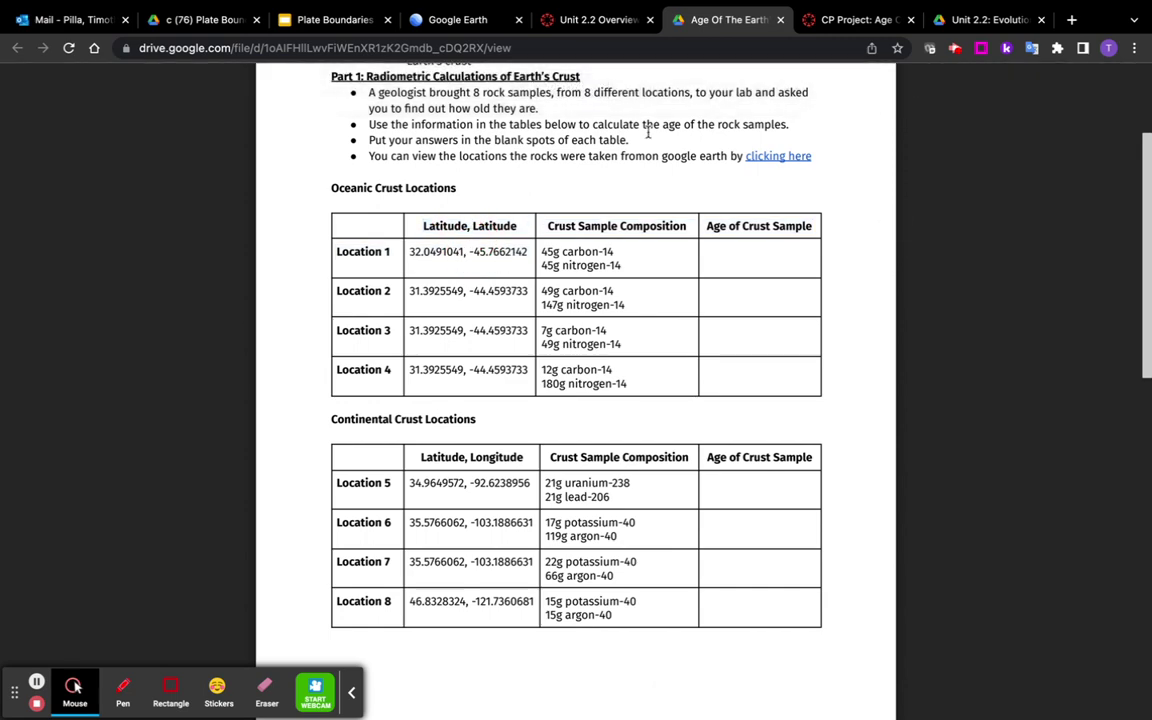
# Step: Scroll the worksheet up to the project overview tasks and Google Earth sample-locations link
pyautogui.scroll(3)
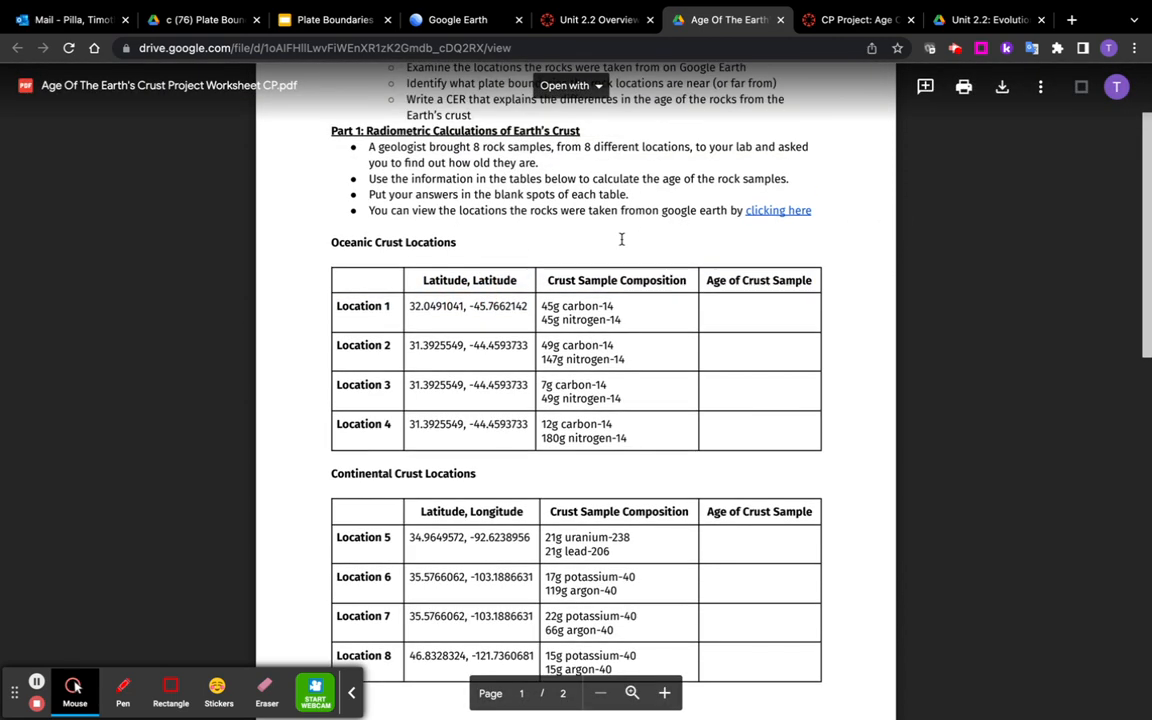
pyautogui.scroll(3)
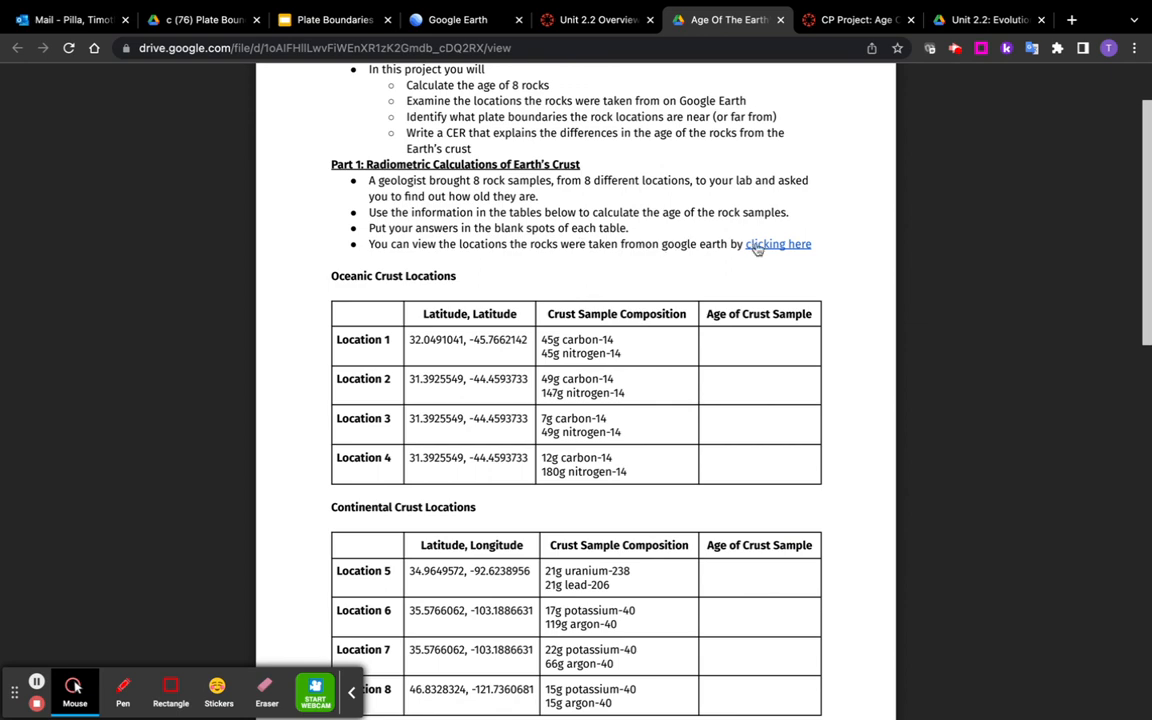
# Step: Follow the worksheet link into Google Earth and browse Age(s) of Earth Projects 1 and 2
pyautogui.click(456, 20)
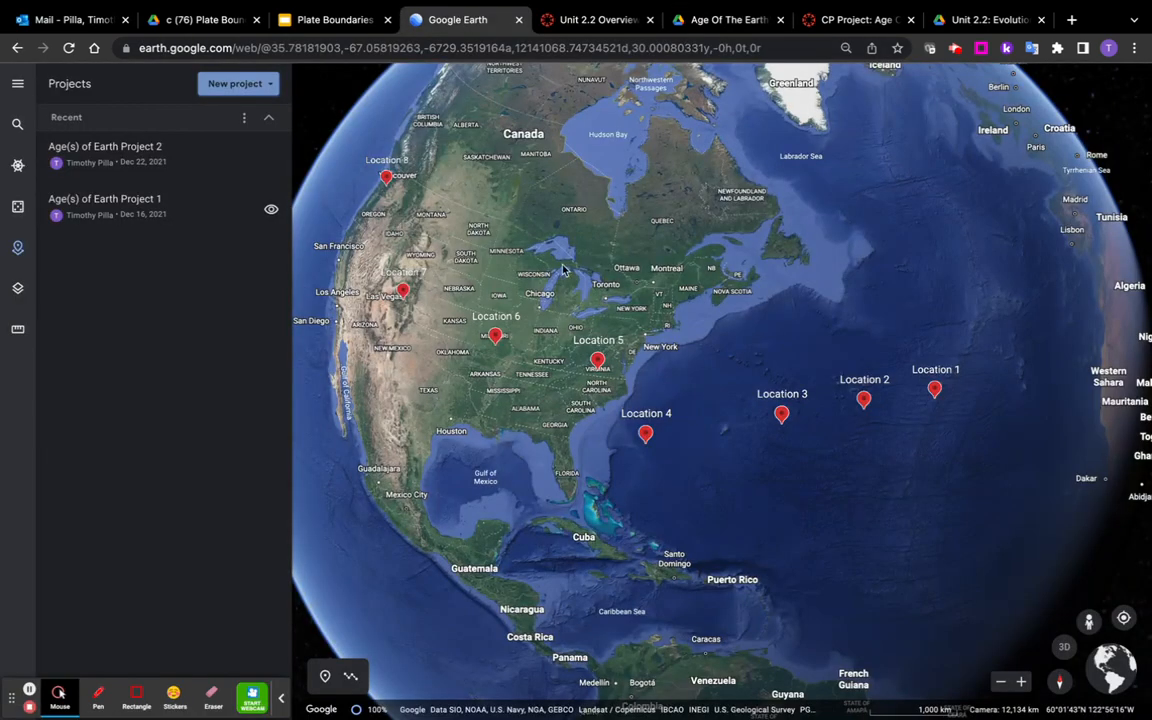
pyautogui.moveTo(120, 152)
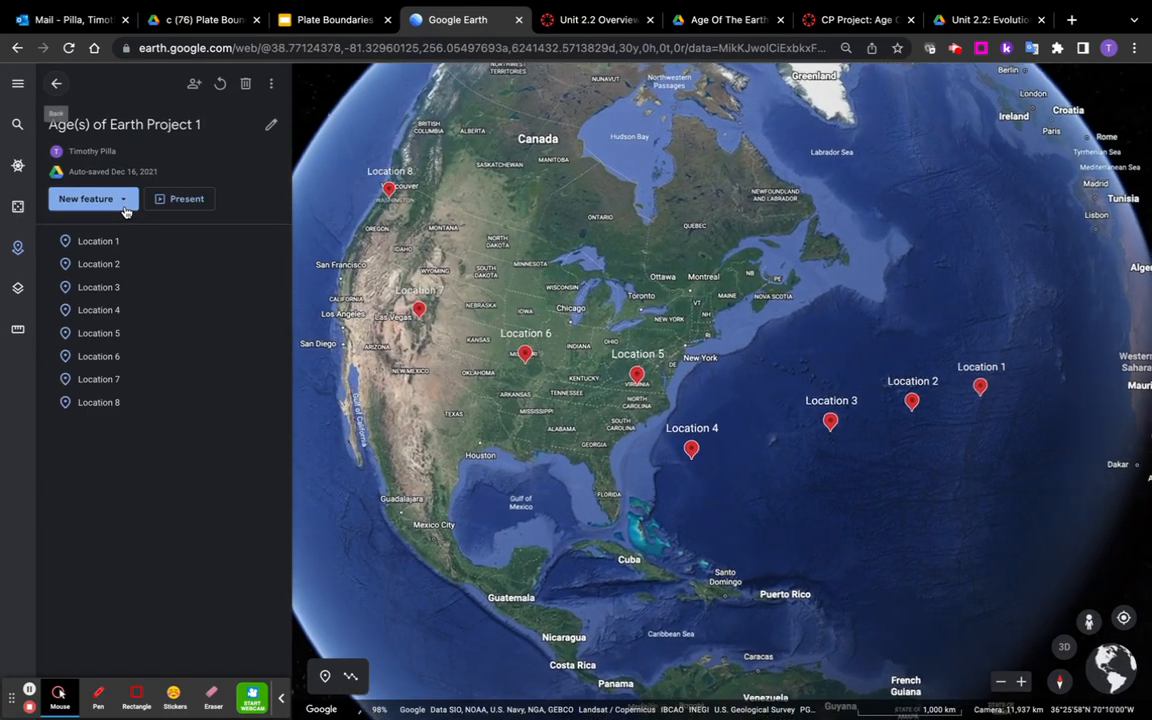
pyautogui.scroll(3)
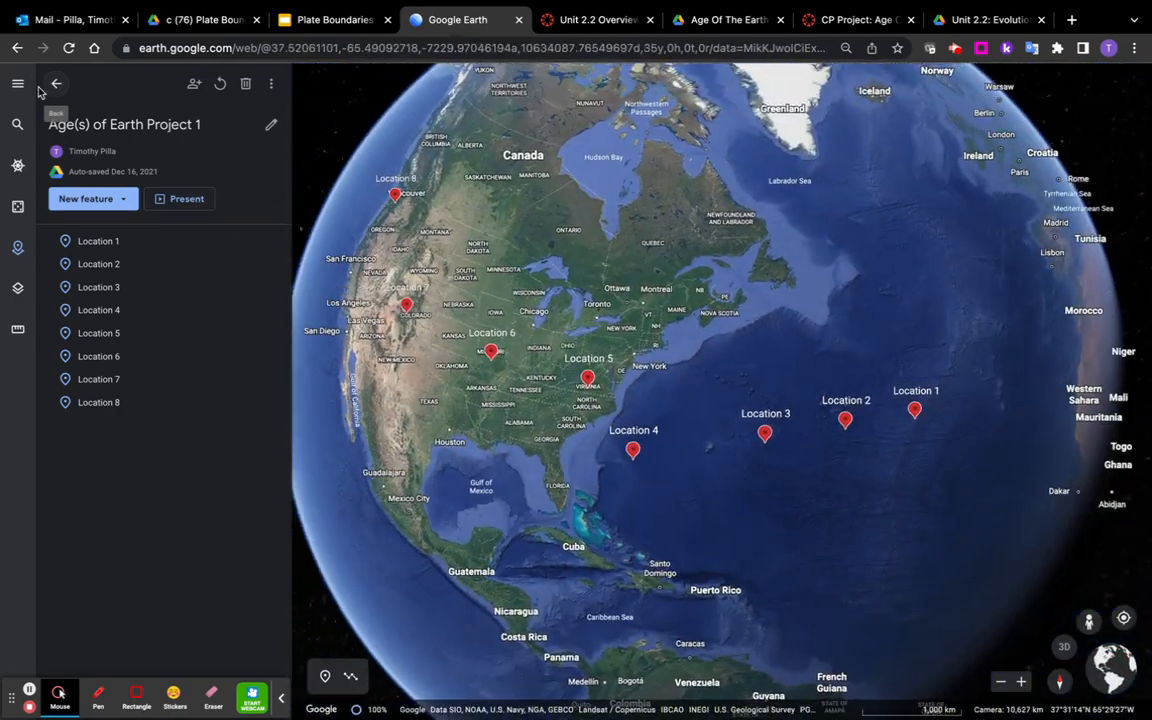
pyautogui.click(56, 84)
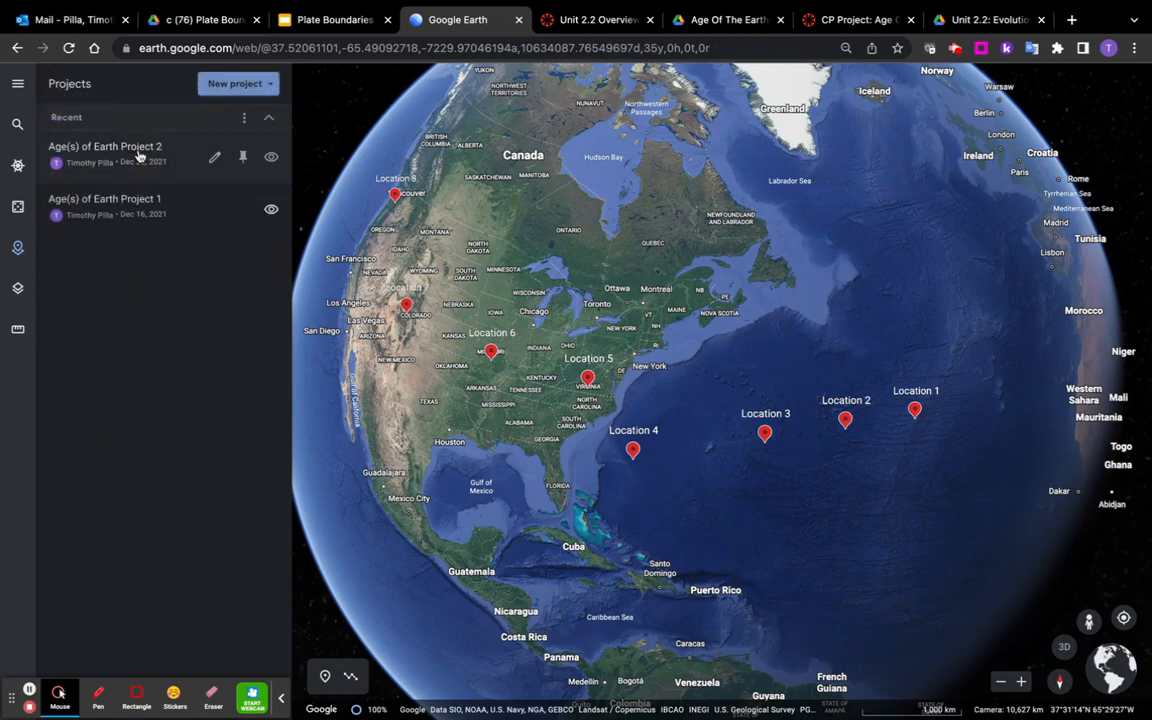
pyautogui.click(104, 146)
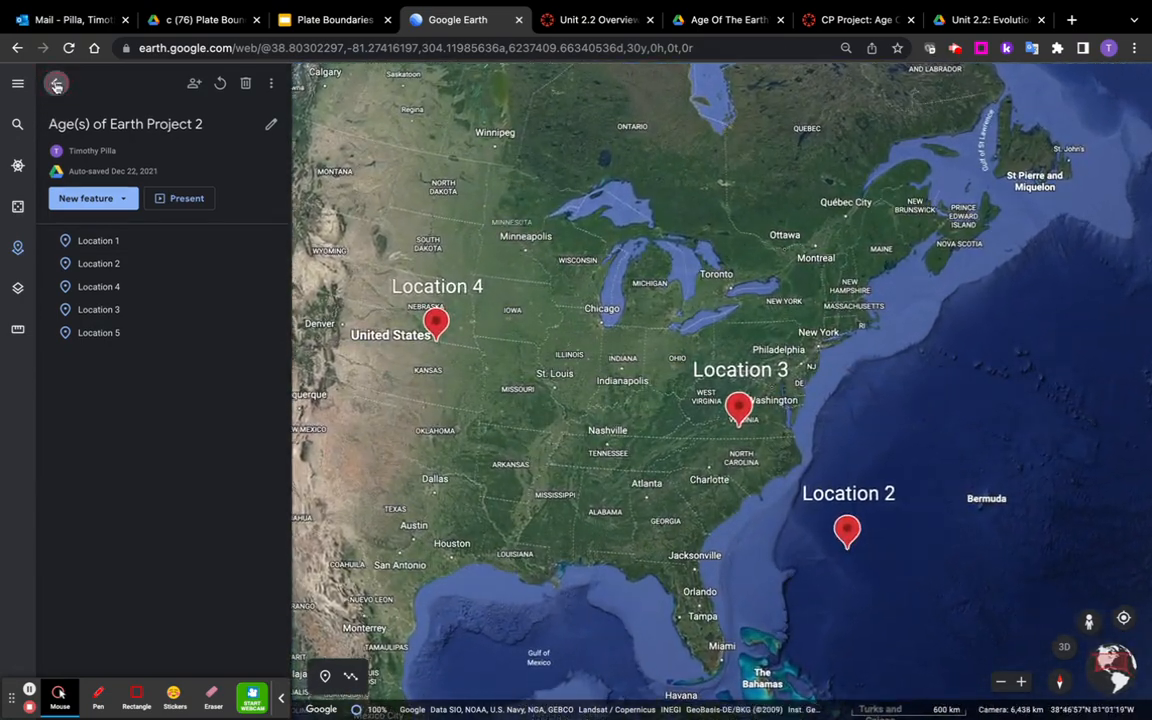
# Step: Return to Project 1's eight rock sample locations, then back to the worksheet's crust tables
pyautogui.click(56, 84)
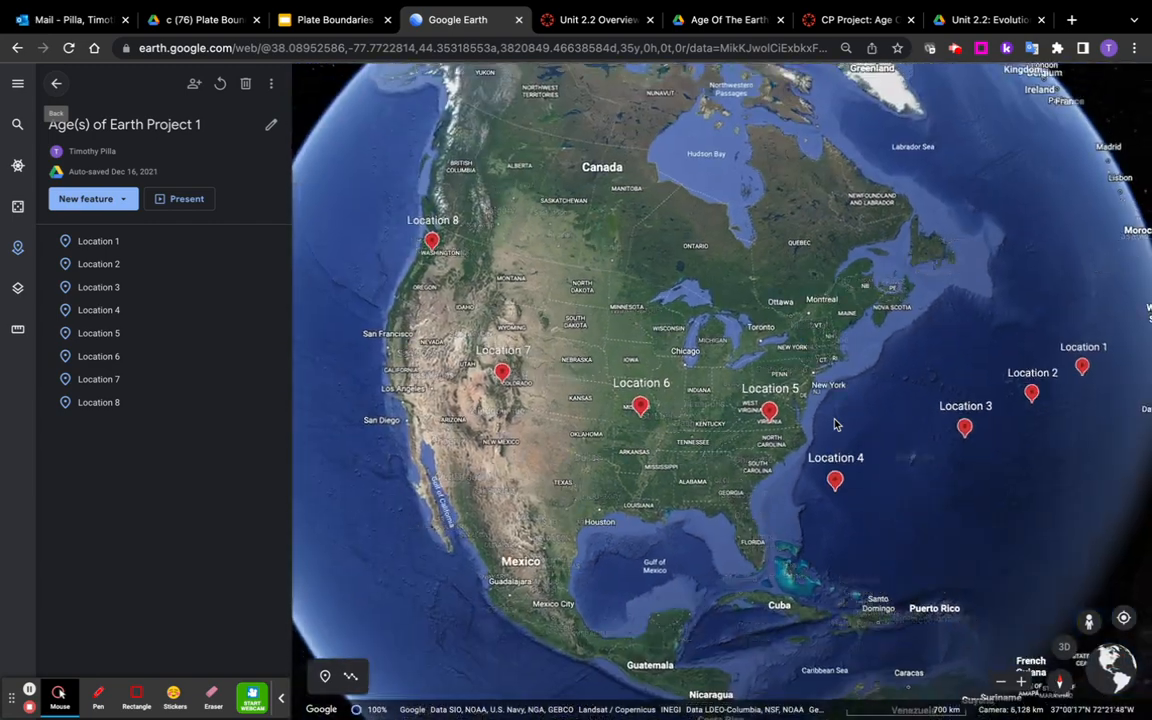
pyautogui.scroll(-3)
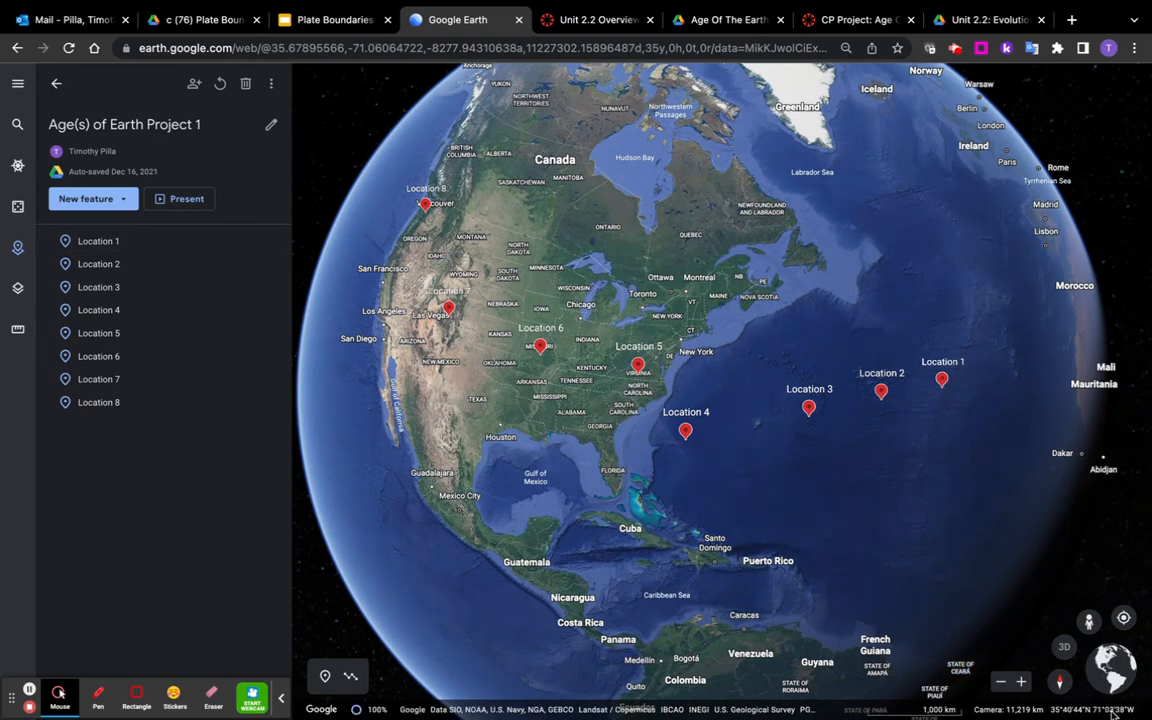
pyautogui.click(940, 380)
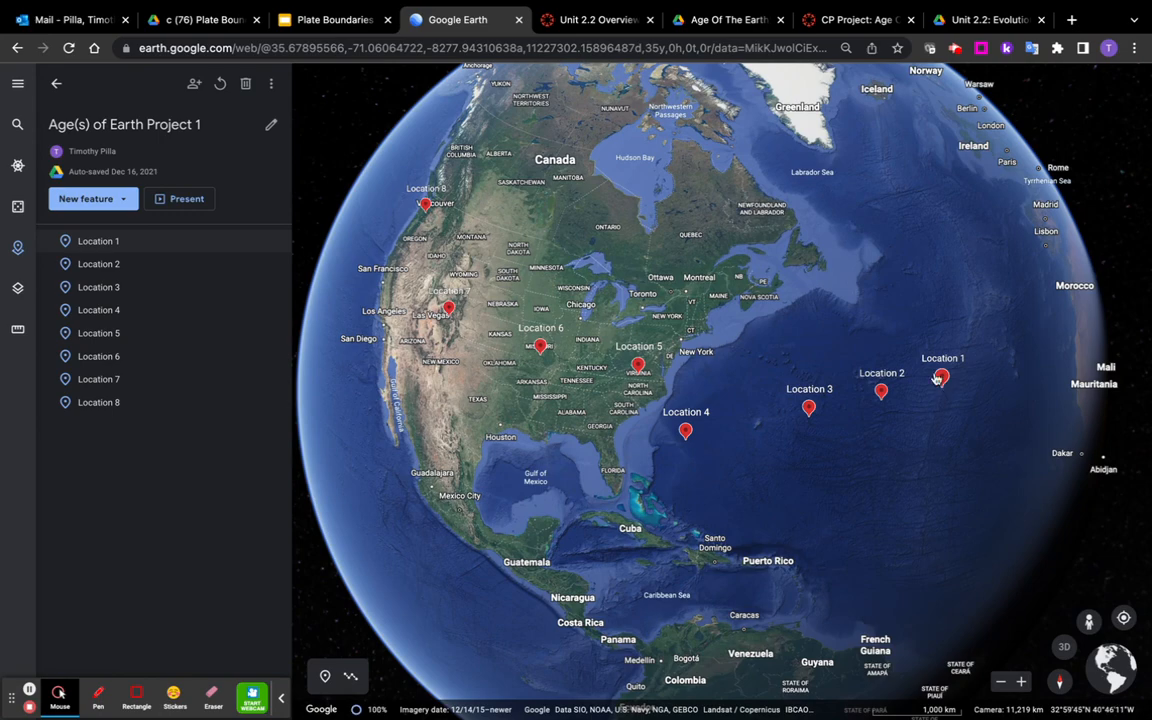
pyautogui.click(728, 20)
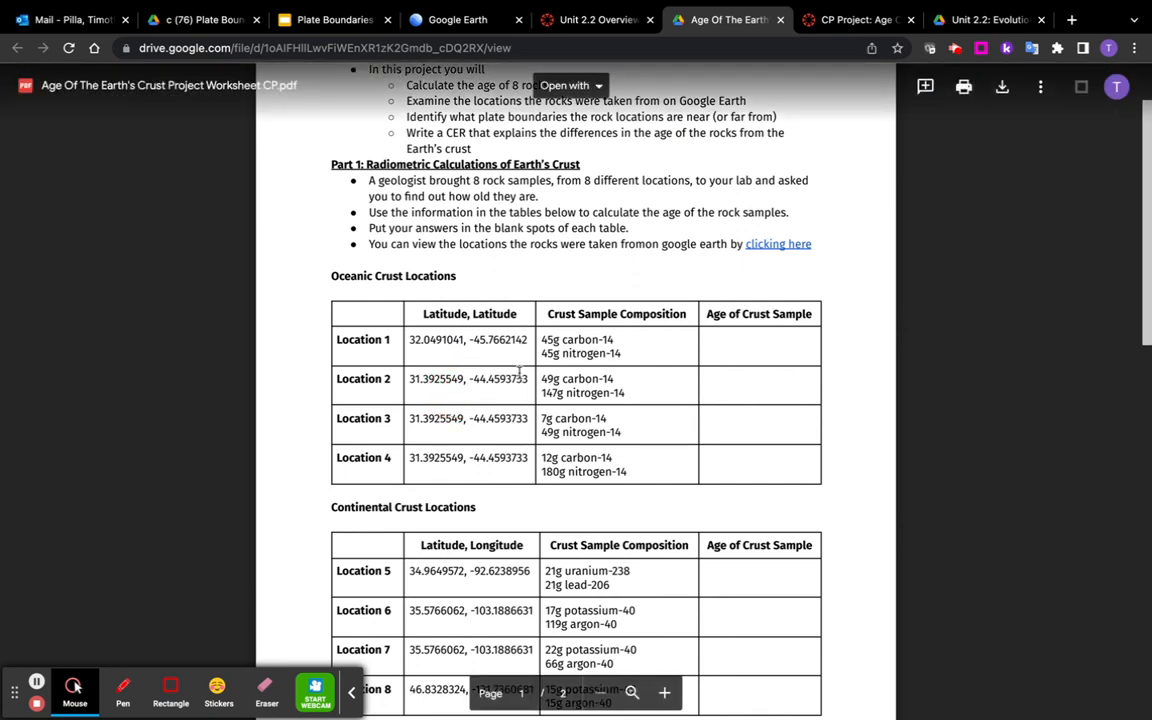
pyautogui.moveTo(734, 366)
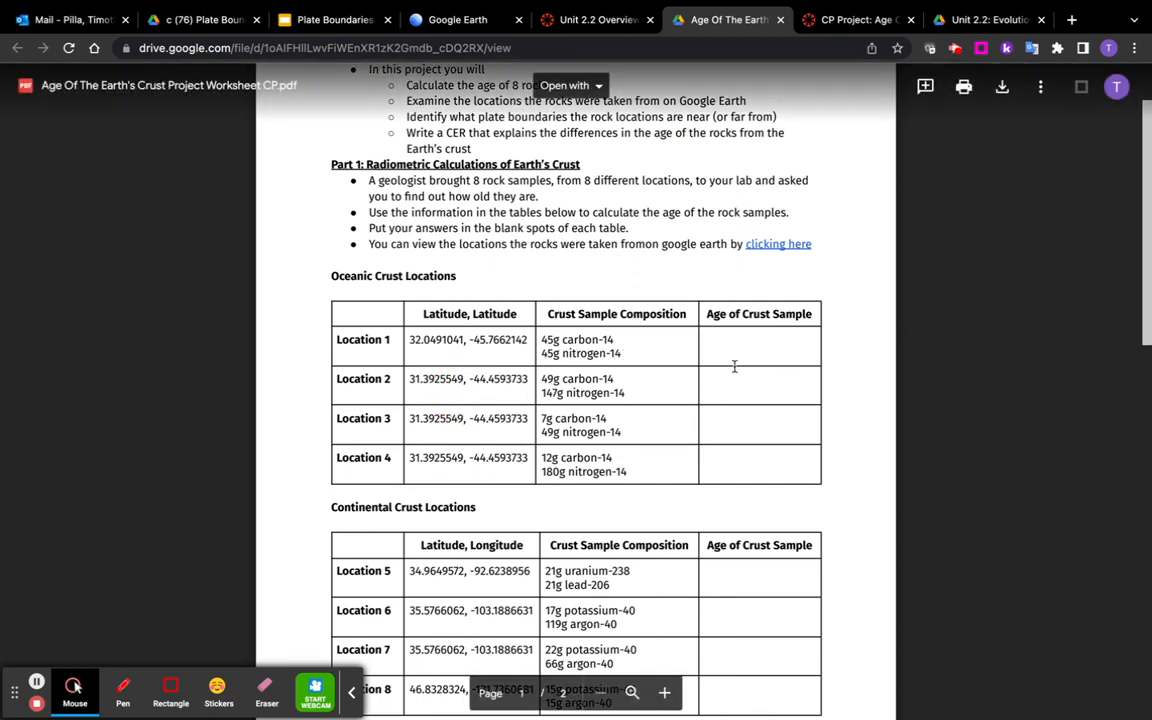
# Step: Read the worksheet's Part 2 graph, Part 3 analysis and Part 4 CER questions
pyautogui.scroll(-3)
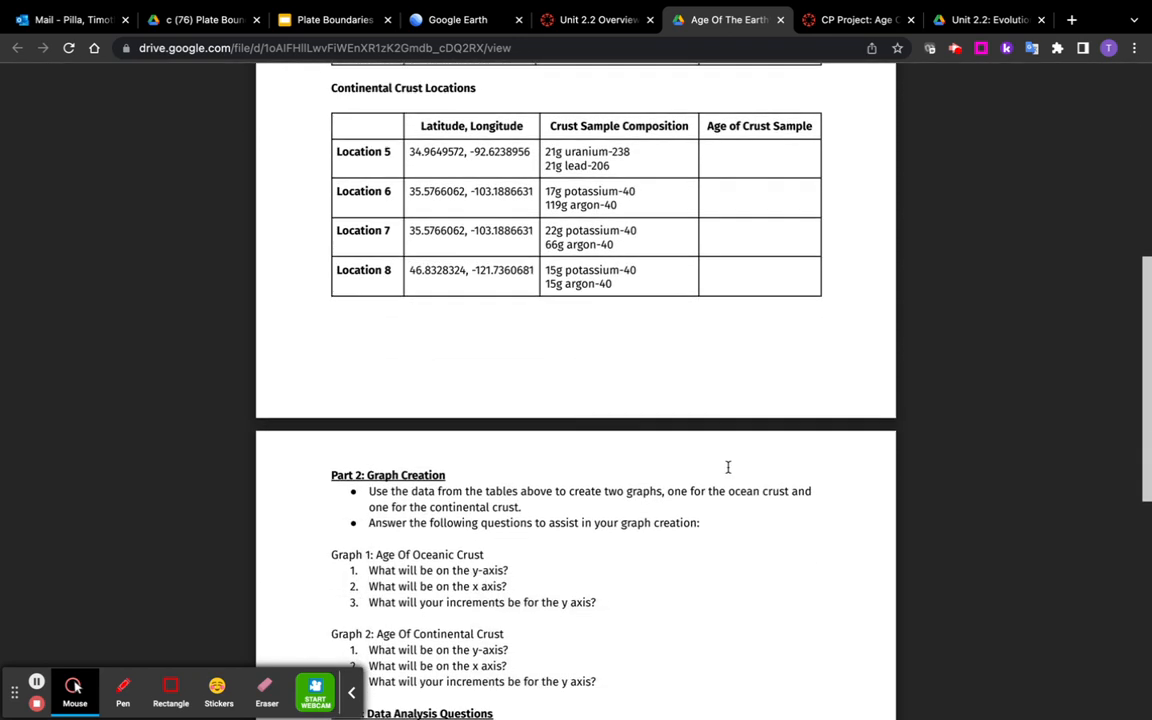
pyautogui.scroll(-3)
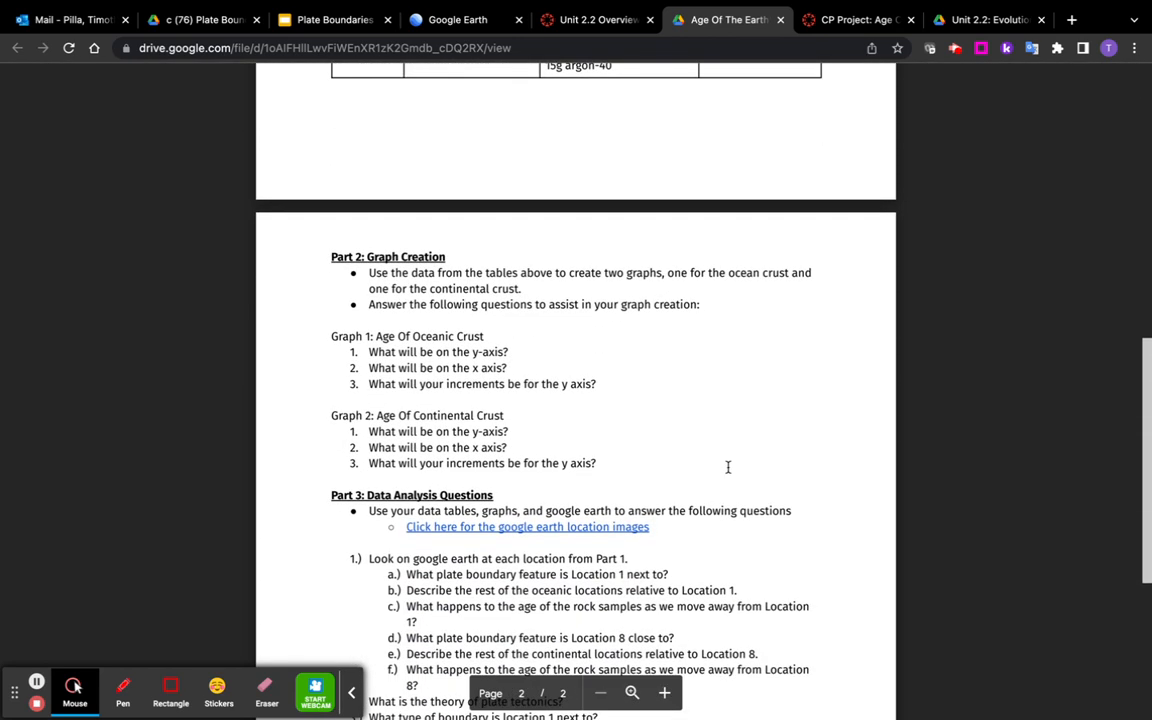
pyautogui.scroll(3)
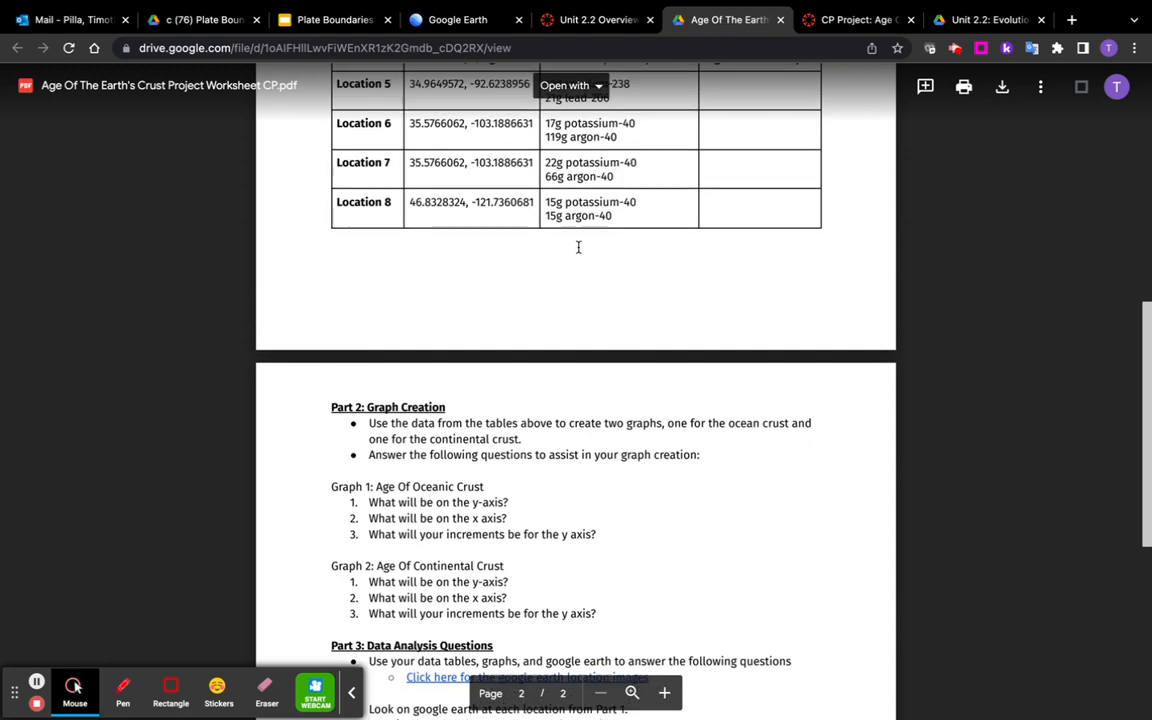
pyautogui.scroll(-3)
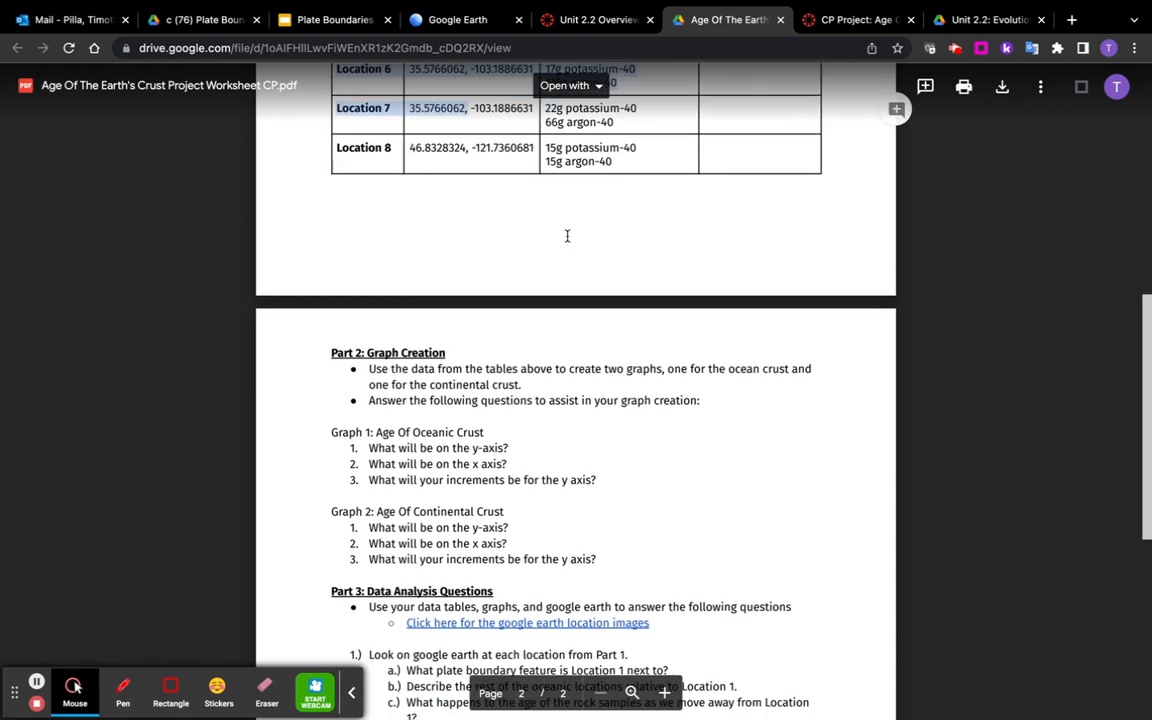
pyautogui.scroll(3)
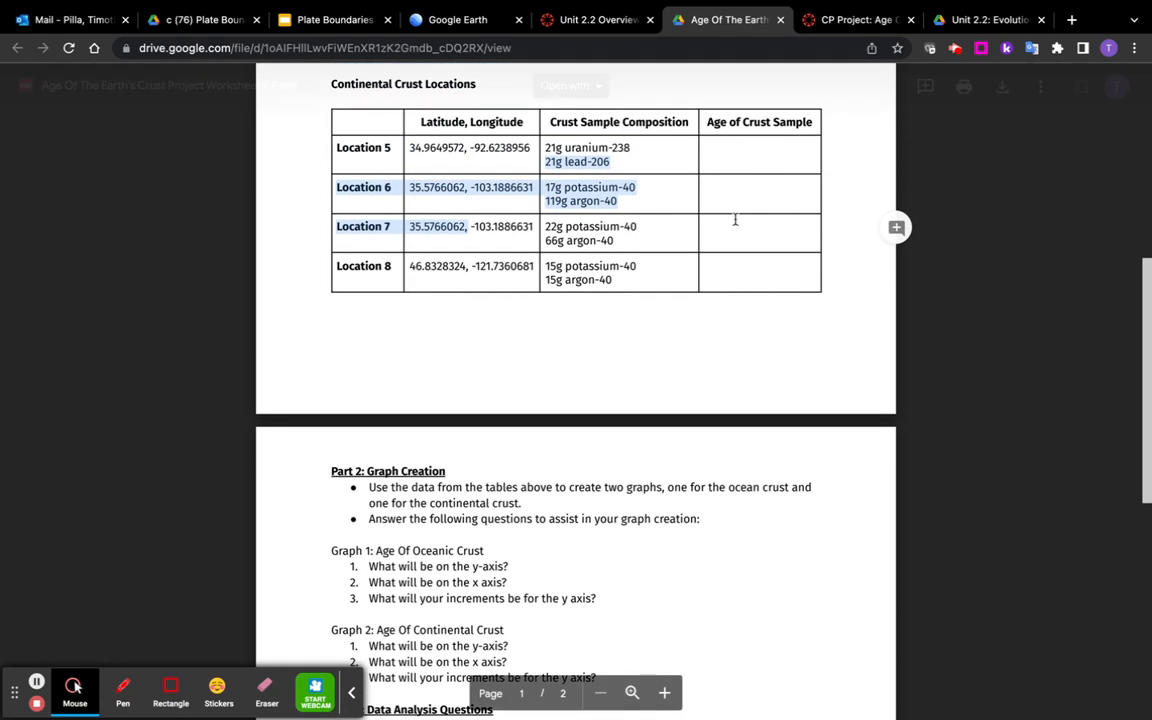
pyautogui.scroll(-3)
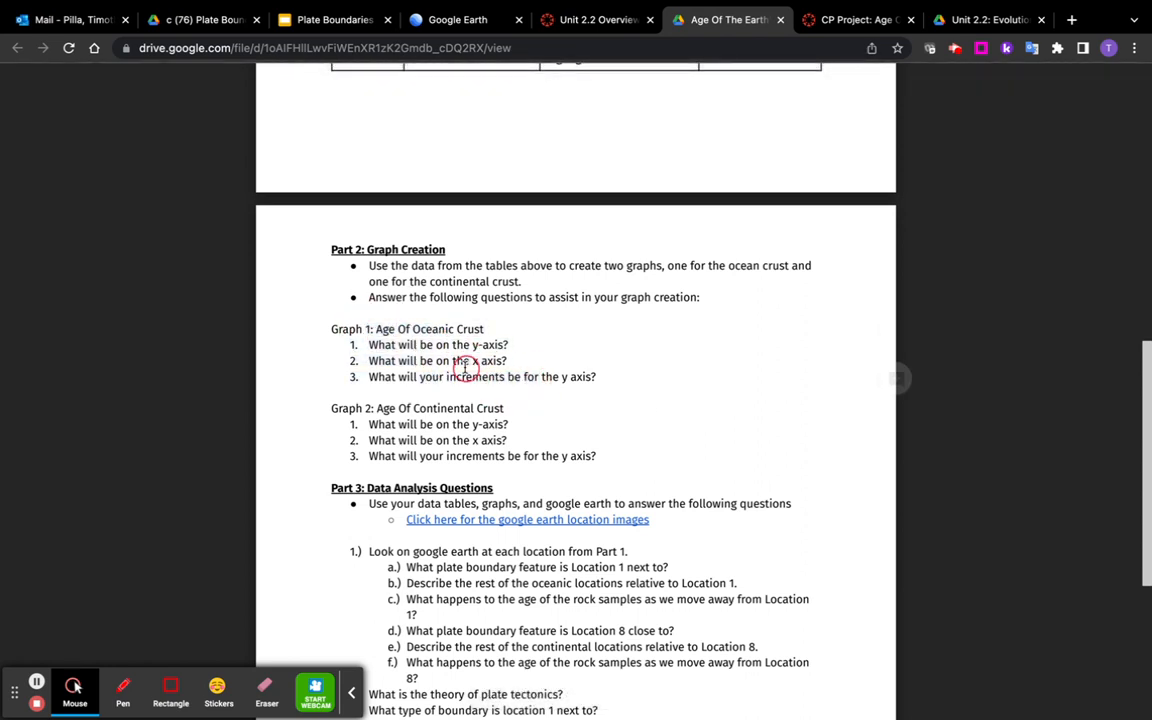
pyautogui.scroll(3)
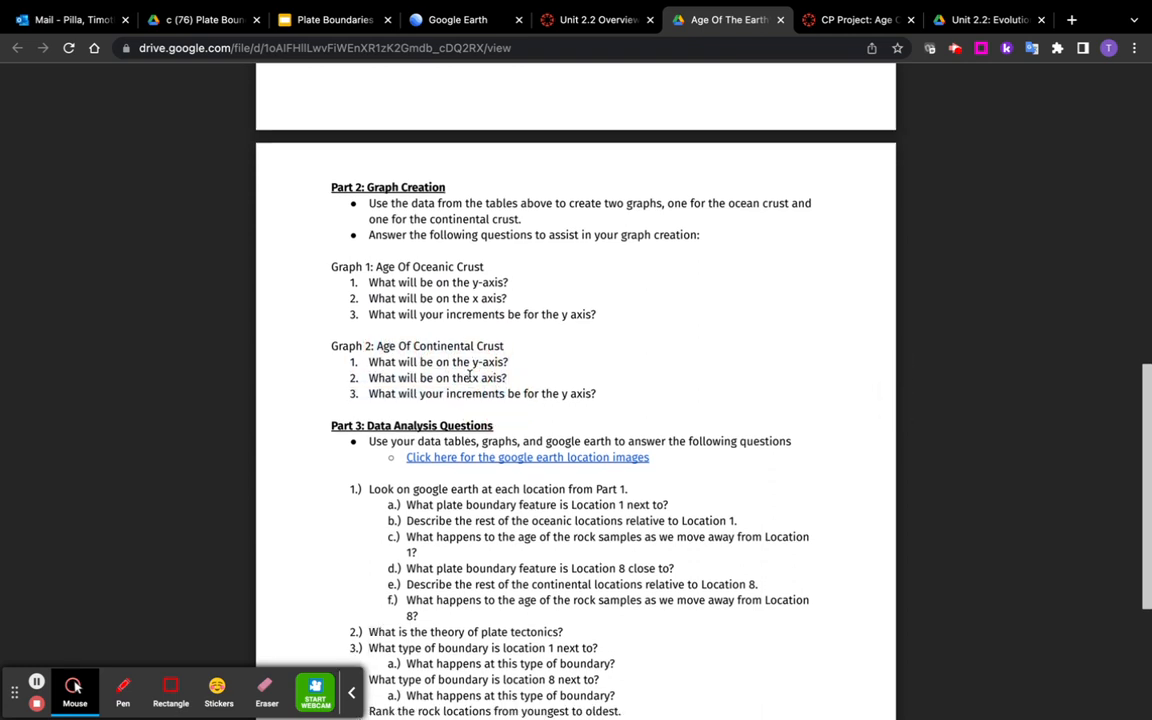
pyautogui.scroll(3)
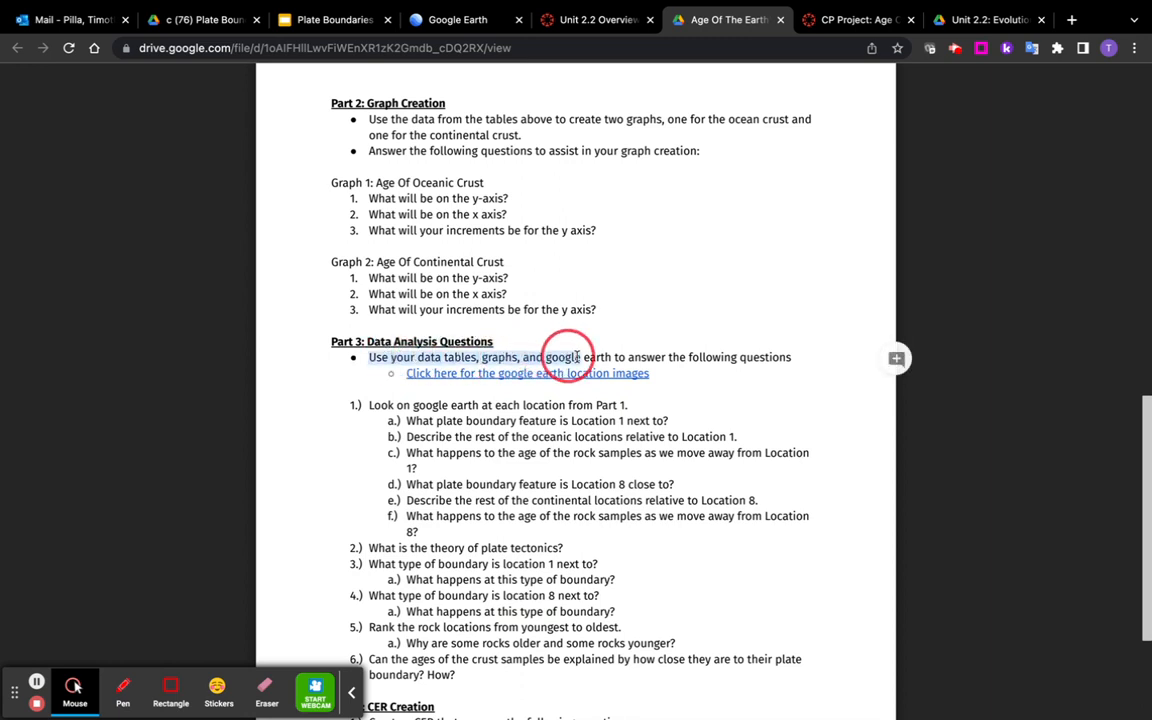
pyautogui.moveTo(672, 362)
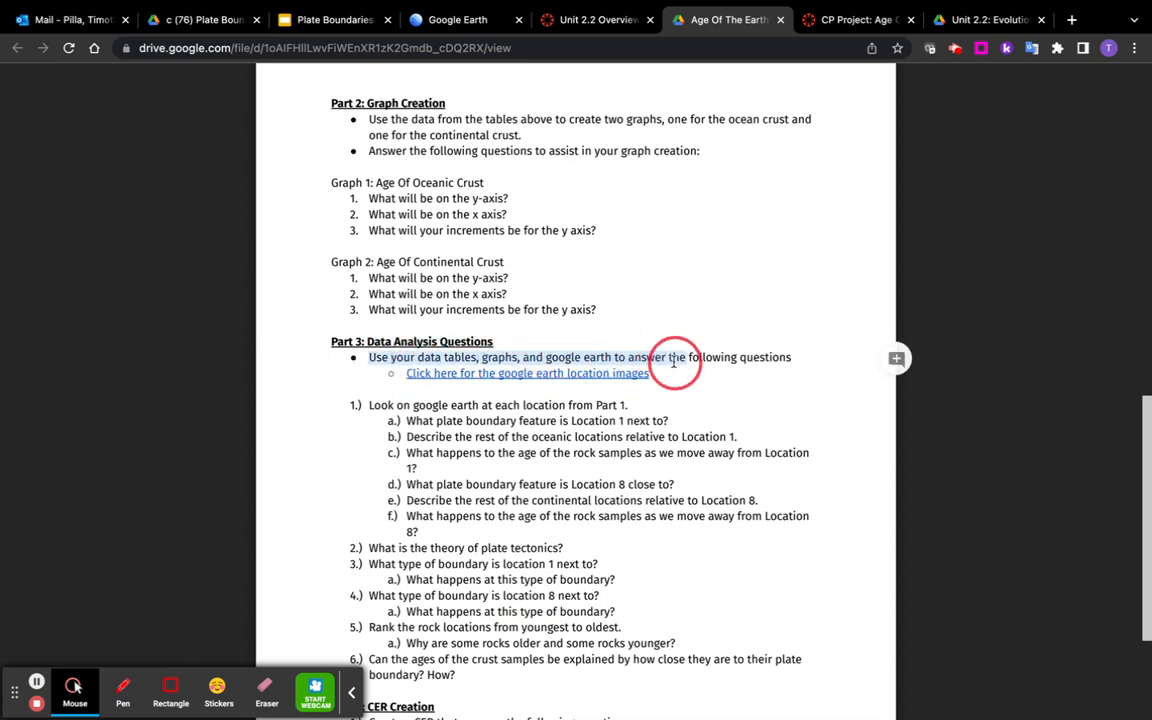
# Step: Scroll back to the Part 1 rock sample tables and bring up the Google Earth locations project
pyautogui.scroll(3)
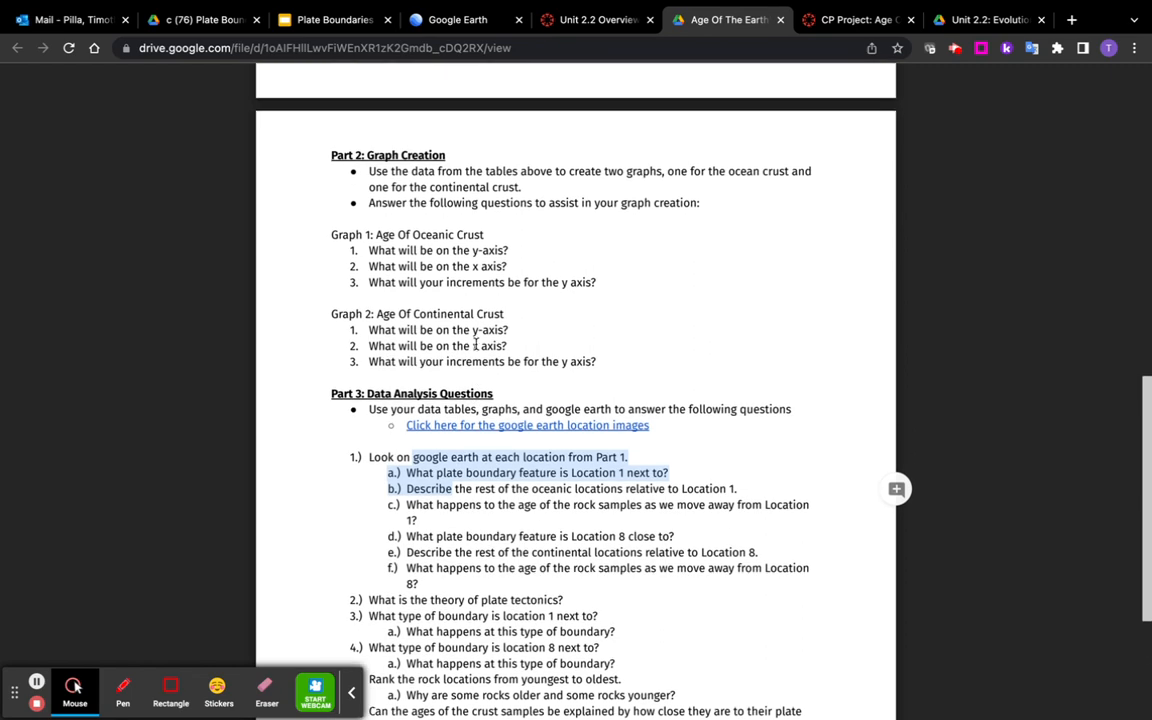
pyautogui.scroll(3)
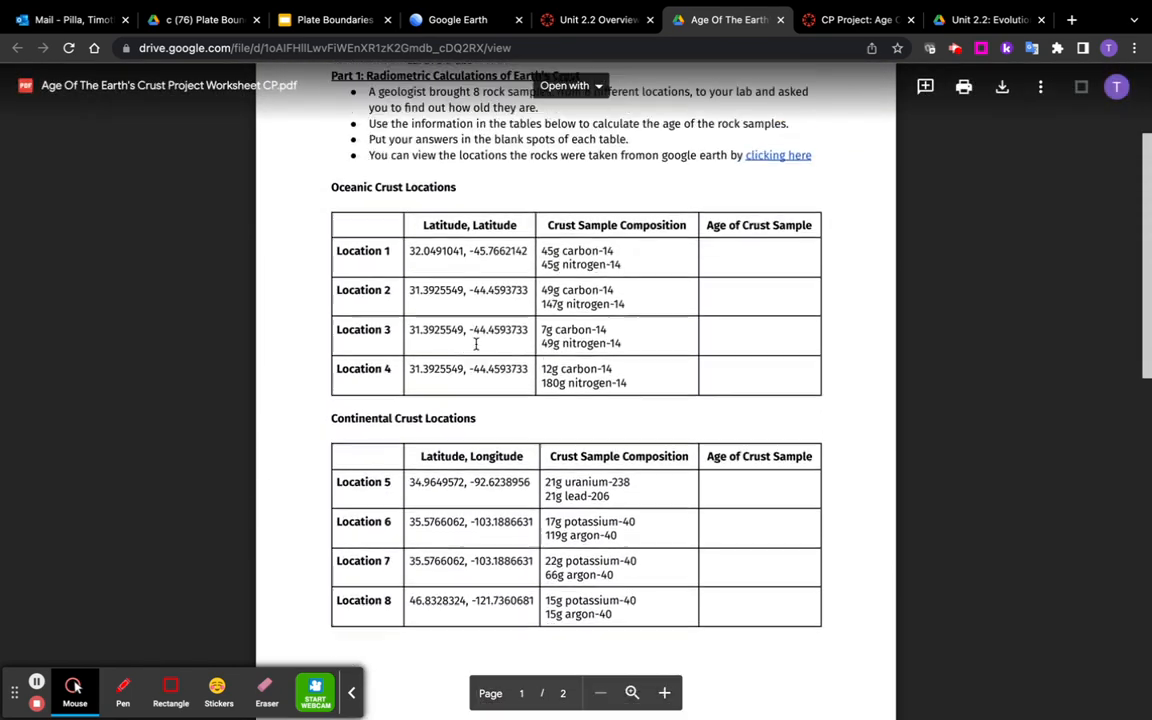
pyautogui.scroll(3)
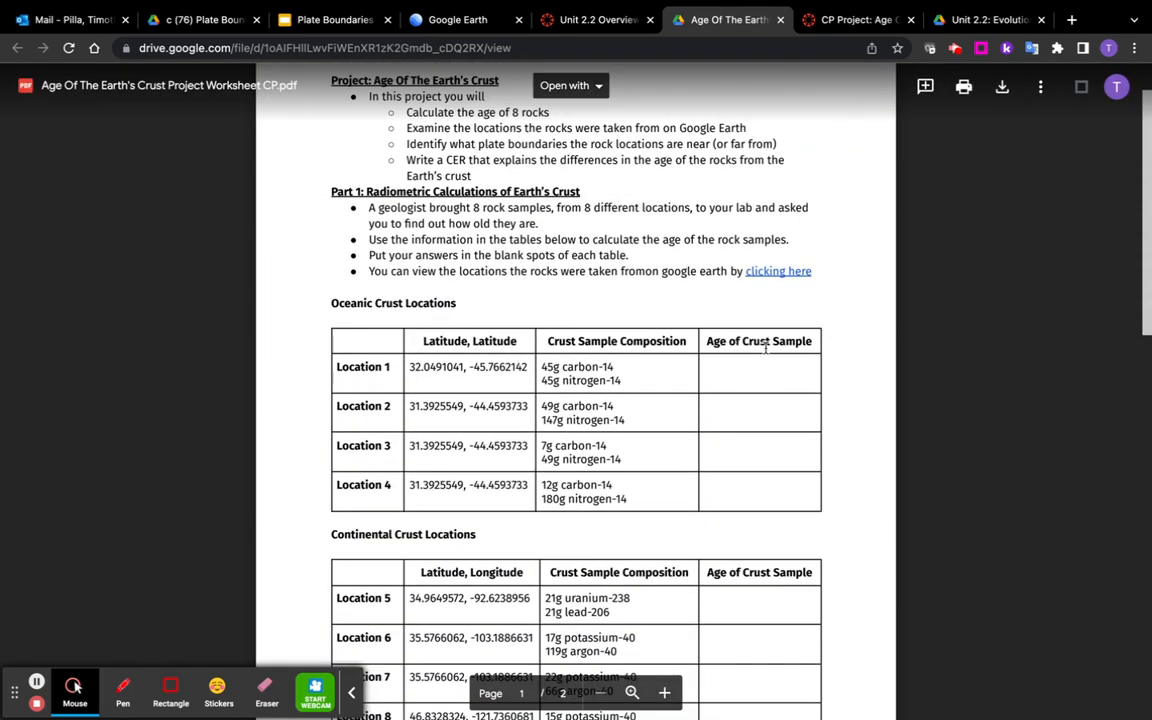
pyautogui.scroll(-3)
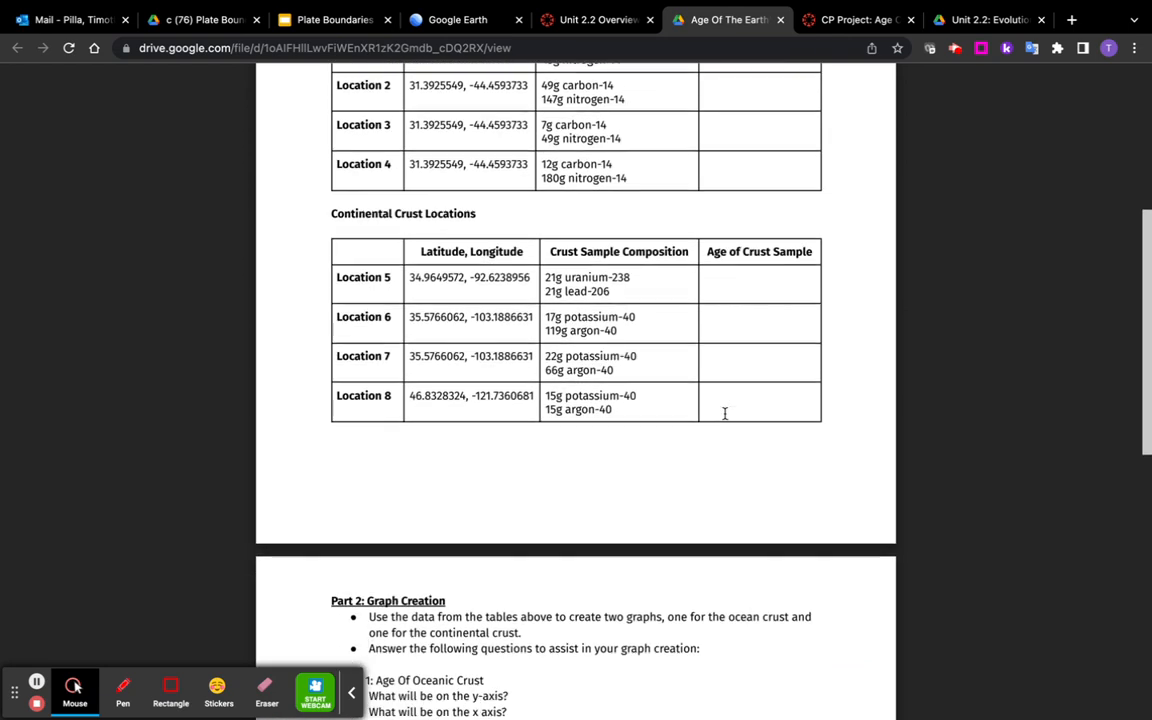
pyautogui.scroll(-3)
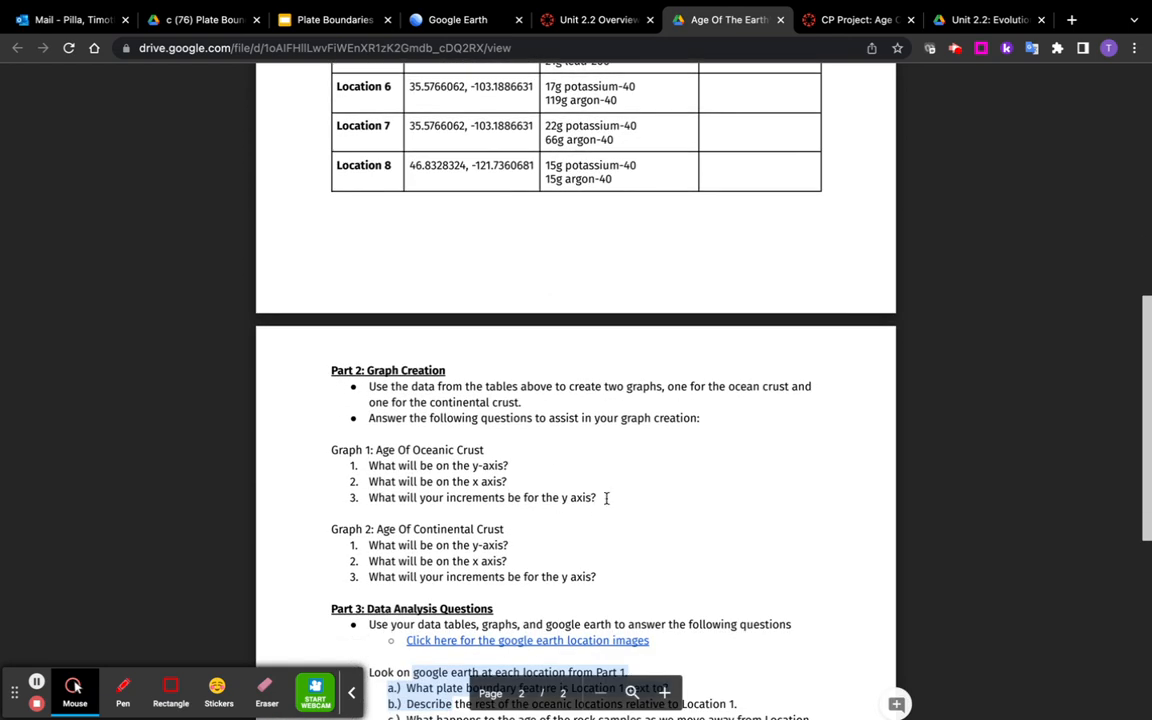
pyautogui.scroll(-3)
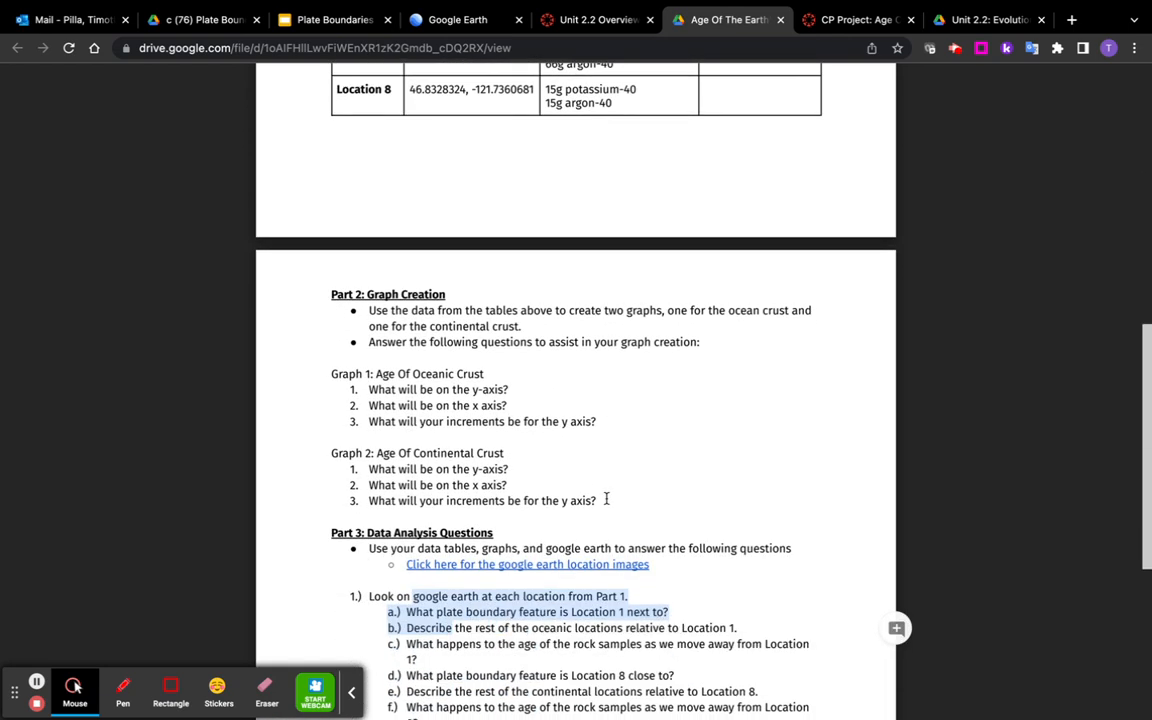
pyautogui.scroll(-3)
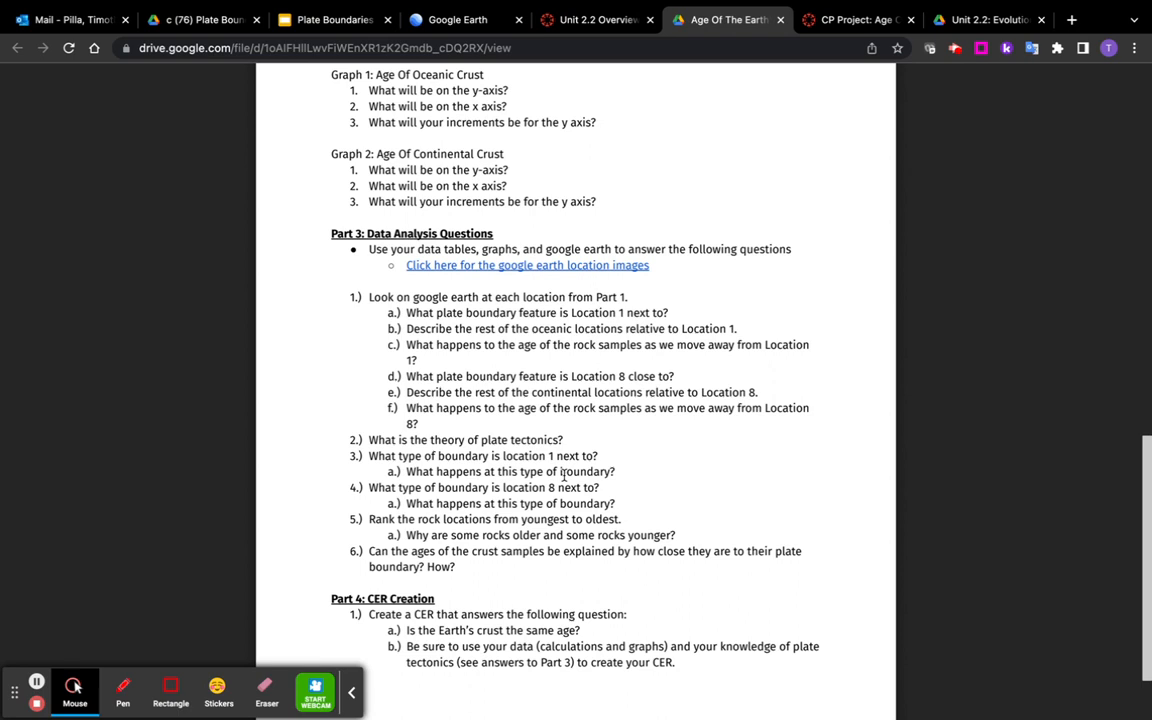
pyautogui.moveTo(508, 296)
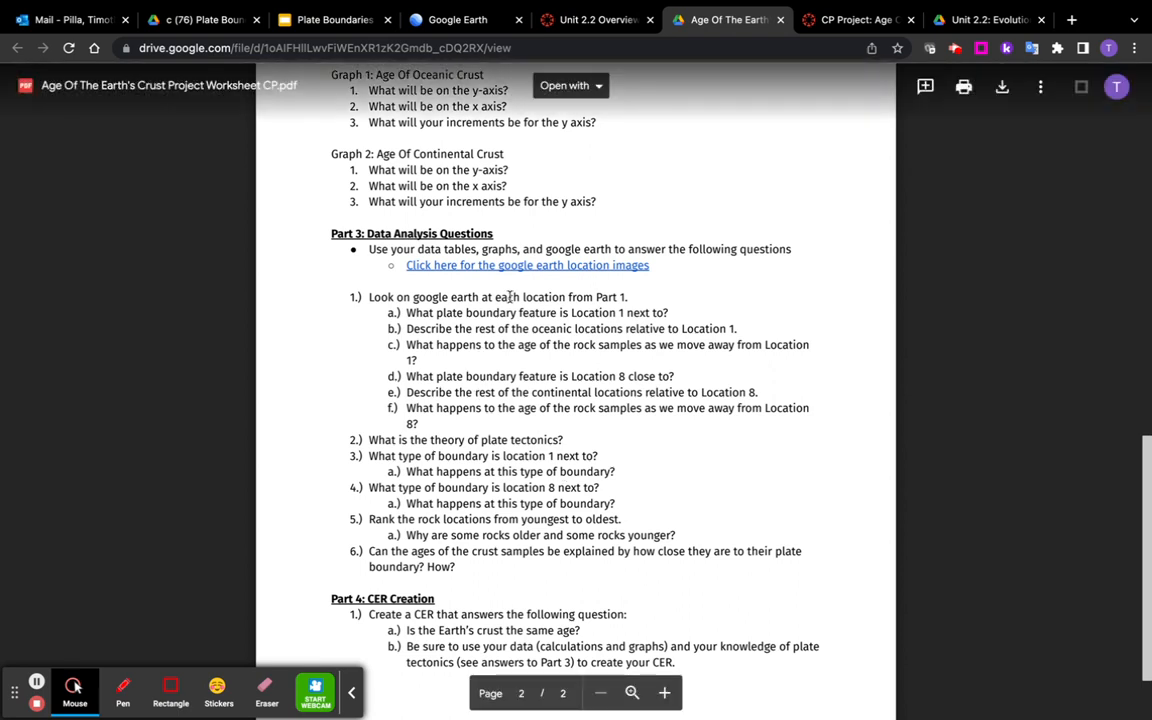
pyautogui.moveTo(458, 20)
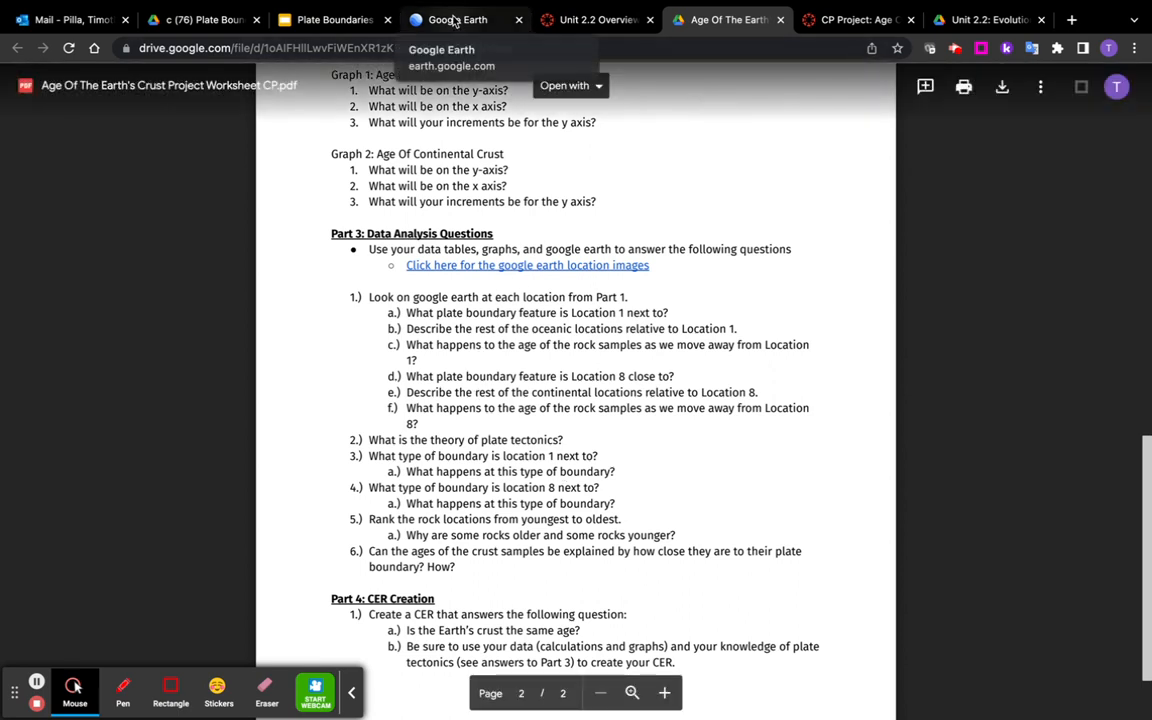
pyautogui.click(600, 692)
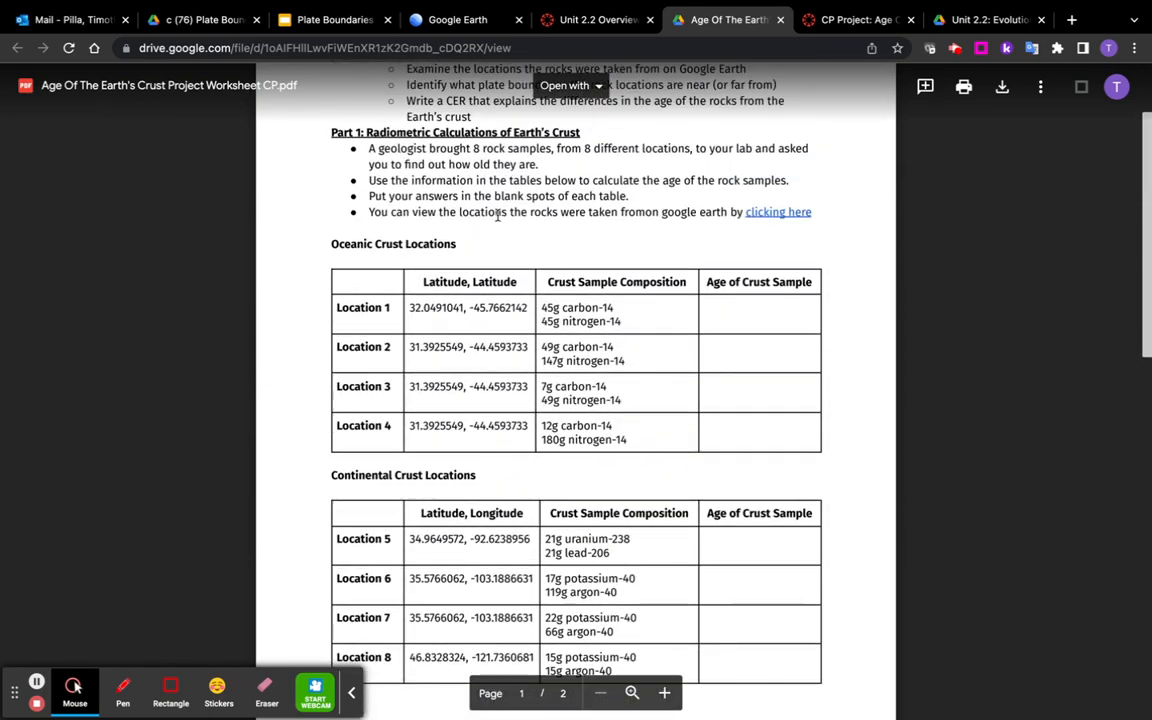
pyautogui.click(456, 20)
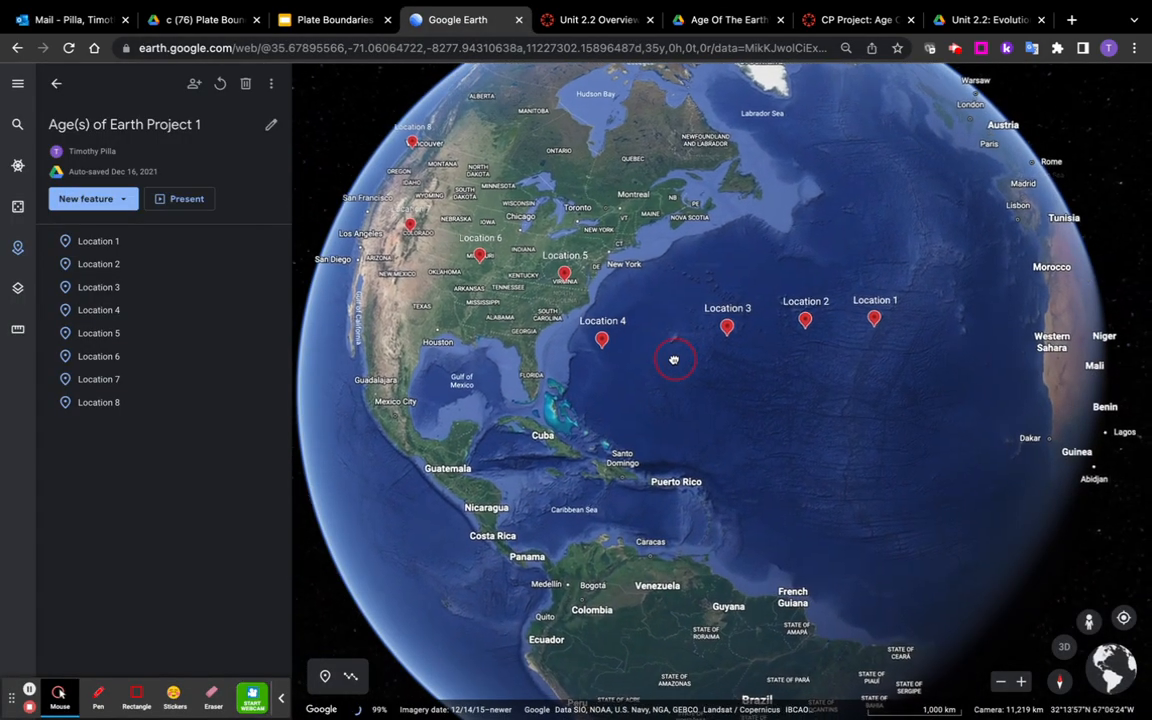
pyautogui.moveTo(674, 360); pyautogui.dragTo(856, 342)
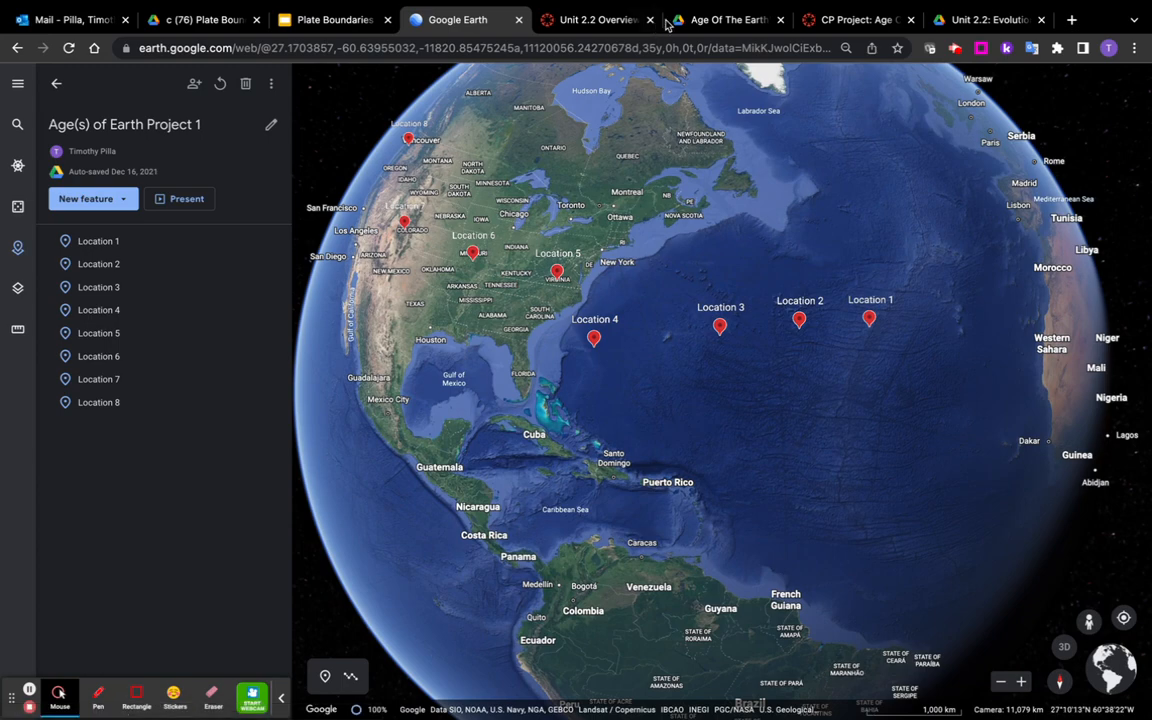
# Step: Navigate from Unit 2.2 into b (75) Plate Tectonics and open the Plate Location and Classification Worksheet
pyautogui.click(856, 20)
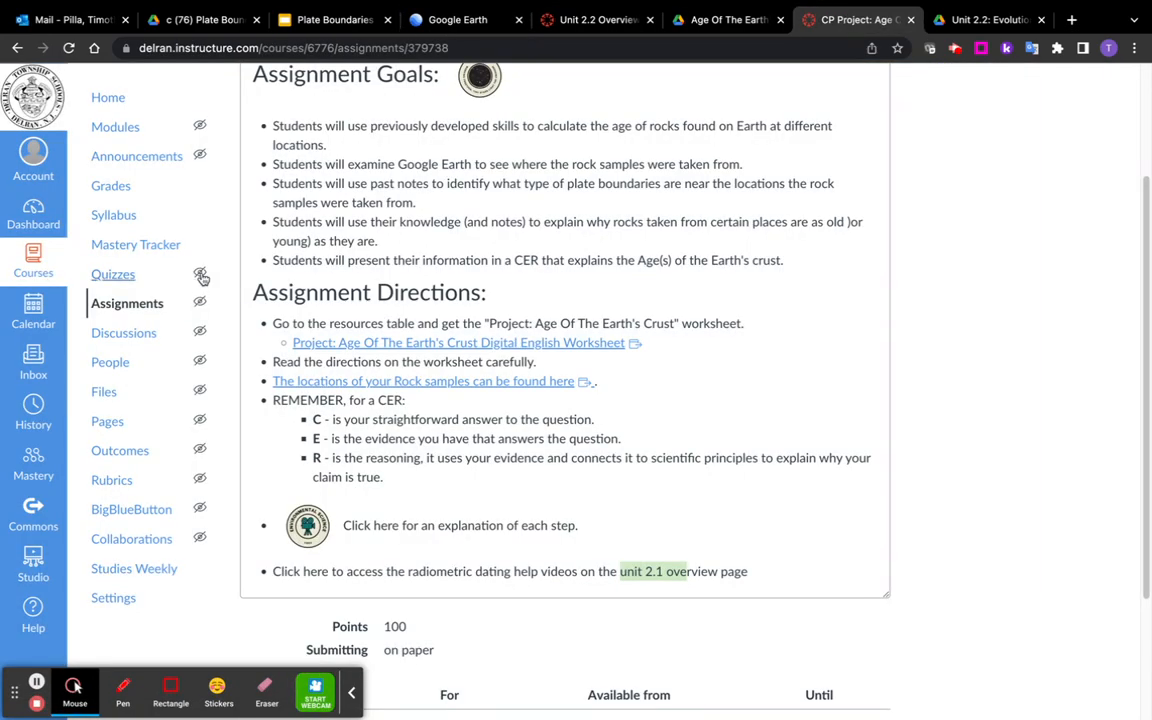
pyautogui.click(200, 20)
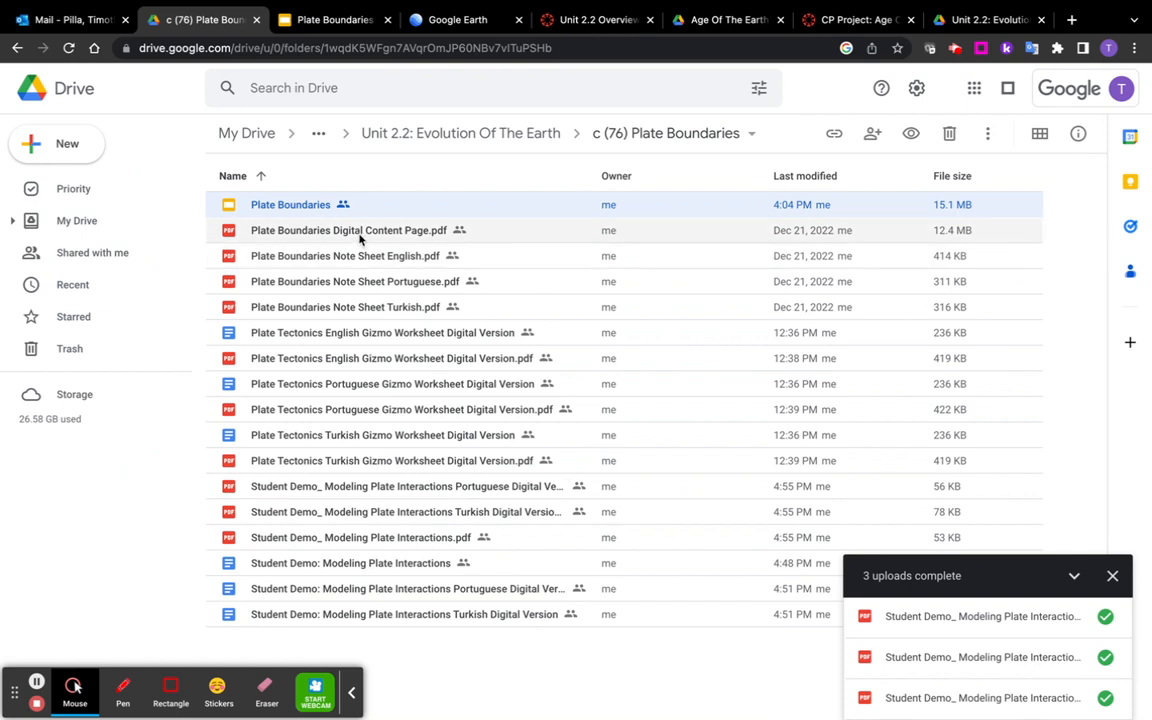
pyautogui.moveTo(350, 300)
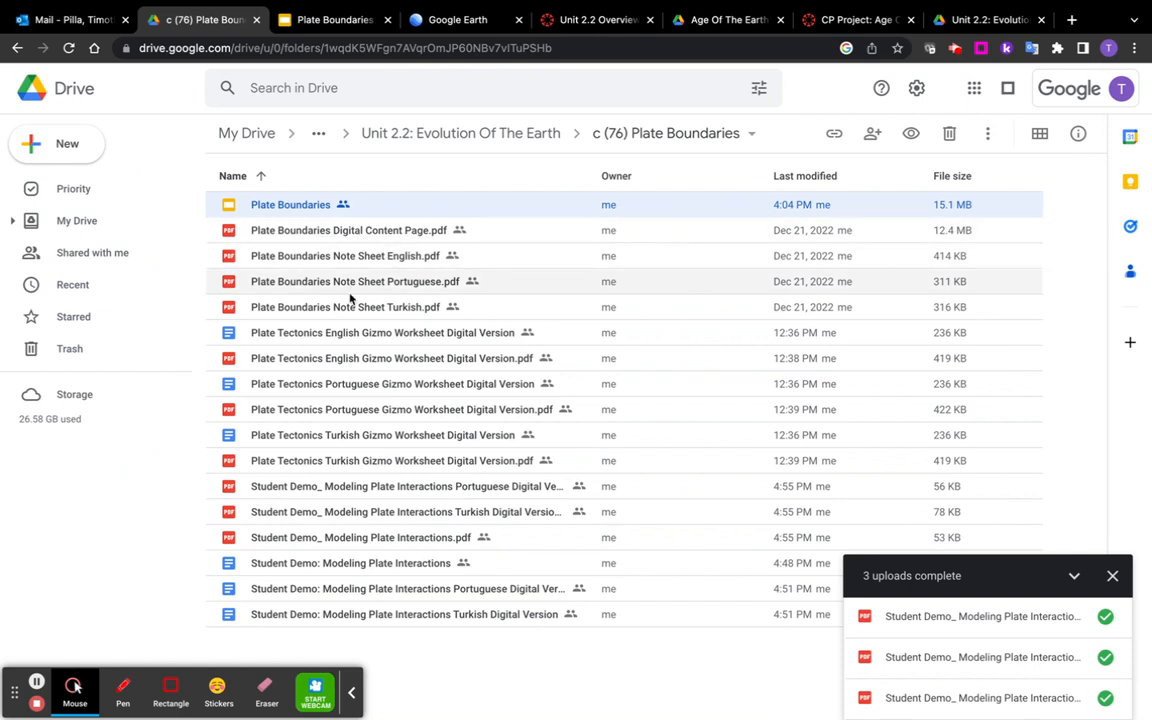
pyautogui.moveTo(460, 132)
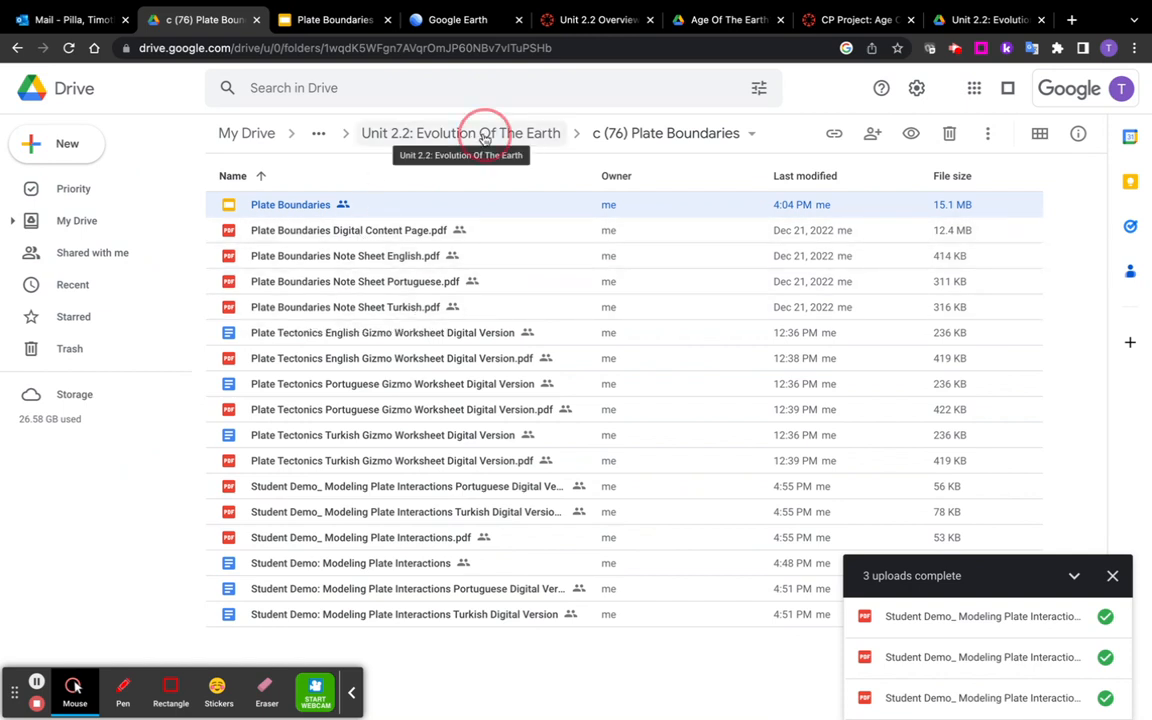
pyautogui.click(460, 132)
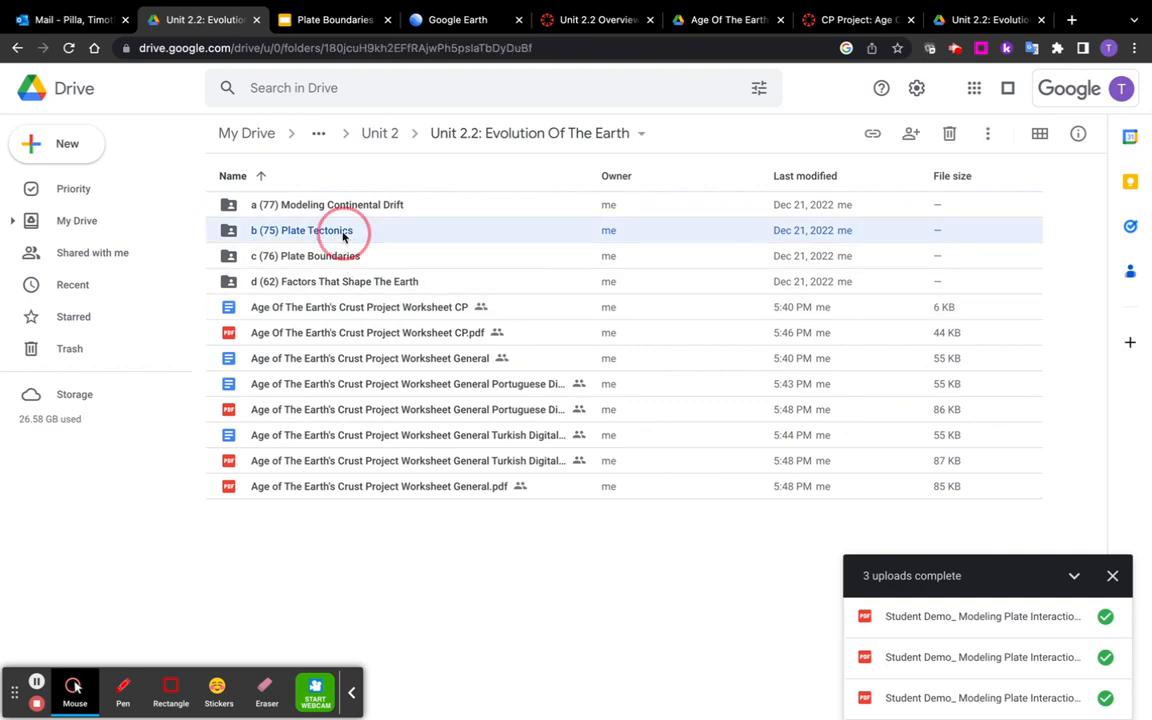
pyautogui.doubleClick(302, 230)
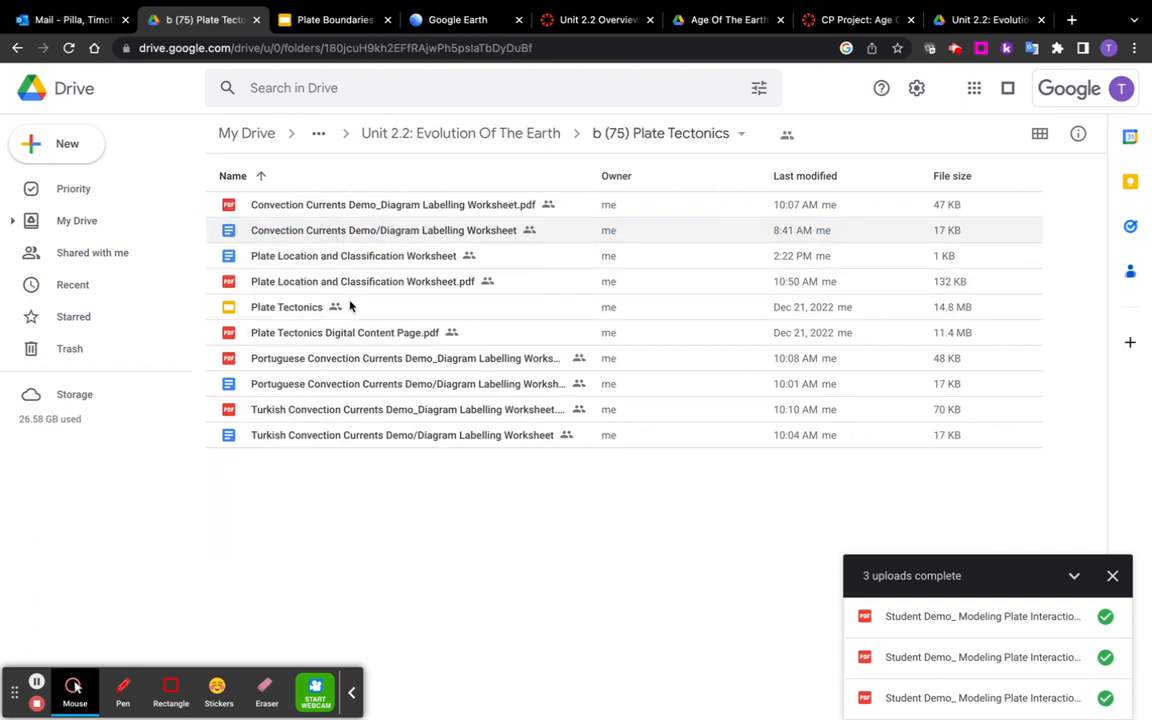
pyautogui.doubleClick(364, 280)
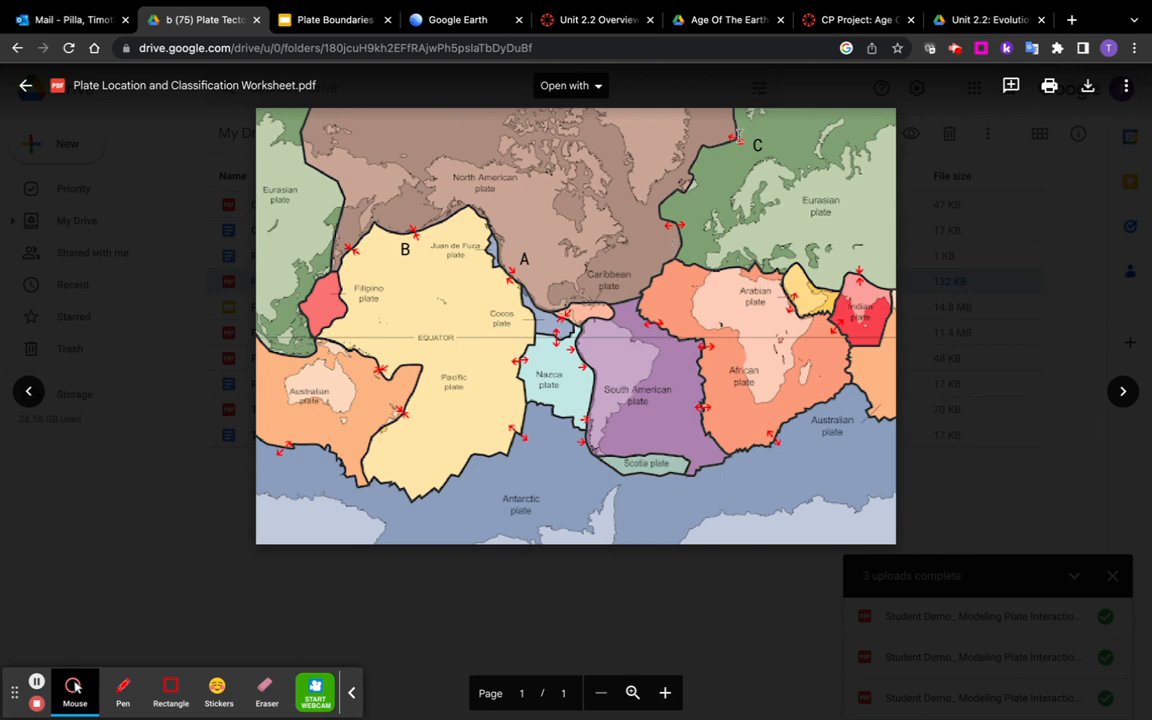
pyautogui.click(456, 20)
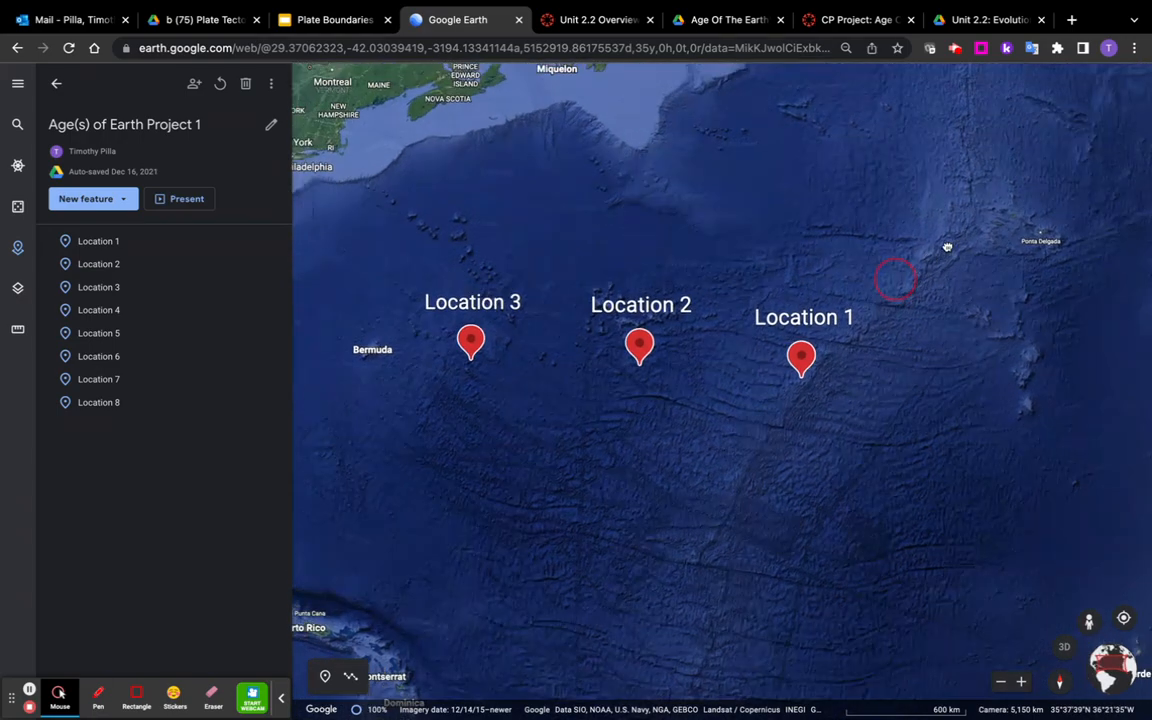
# Step: Zoom on sample Locations 1–8 in Google Earth and cross-check the worksheet's crust coordinate tables
pyautogui.scroll(-3)
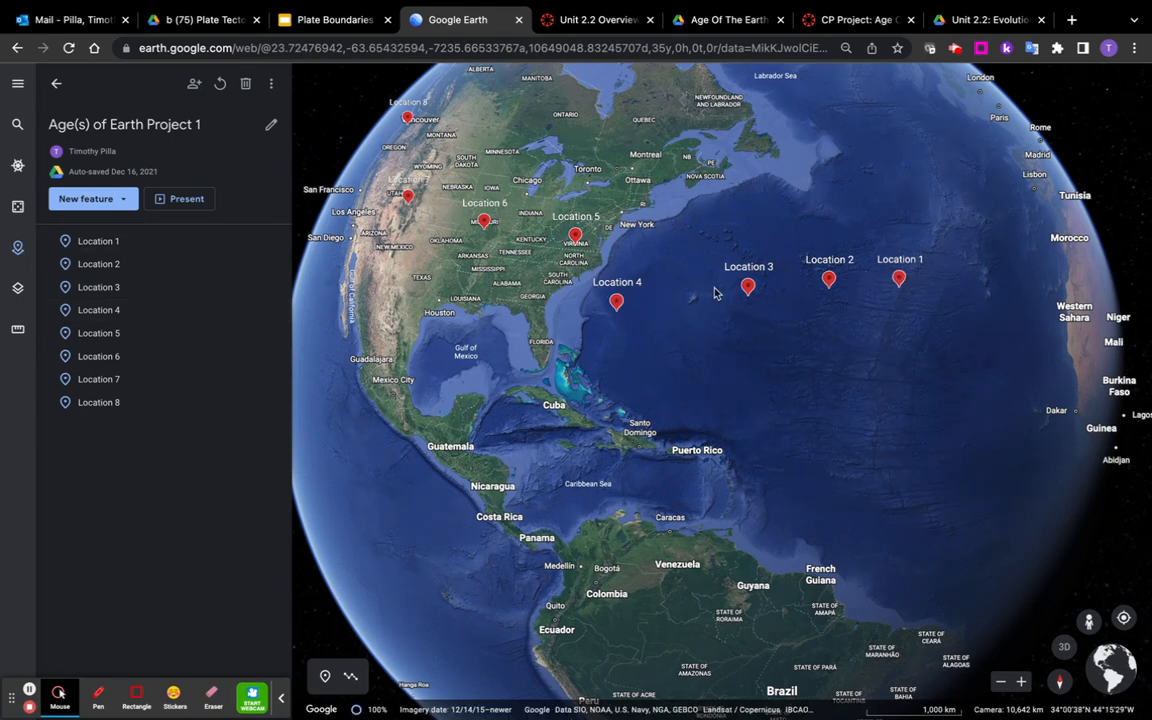
pyautogui.moveTo(900, 114)
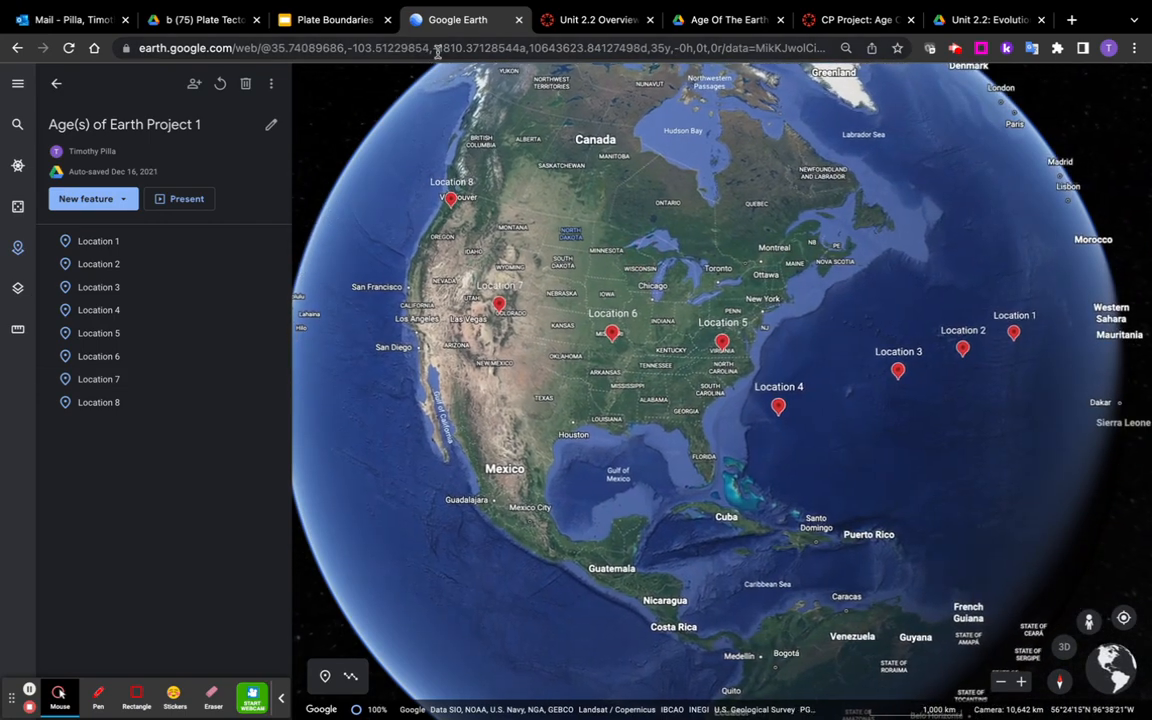
pyautogui.click(724, 20)
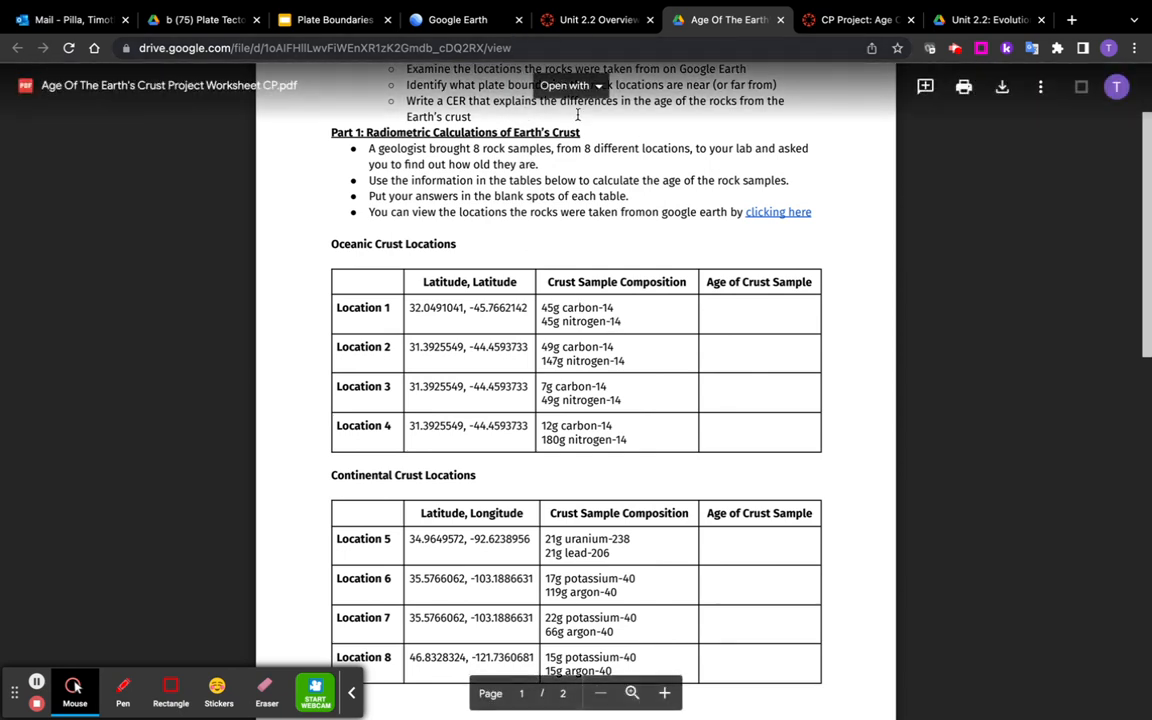
pyautogui.scroll(-3)
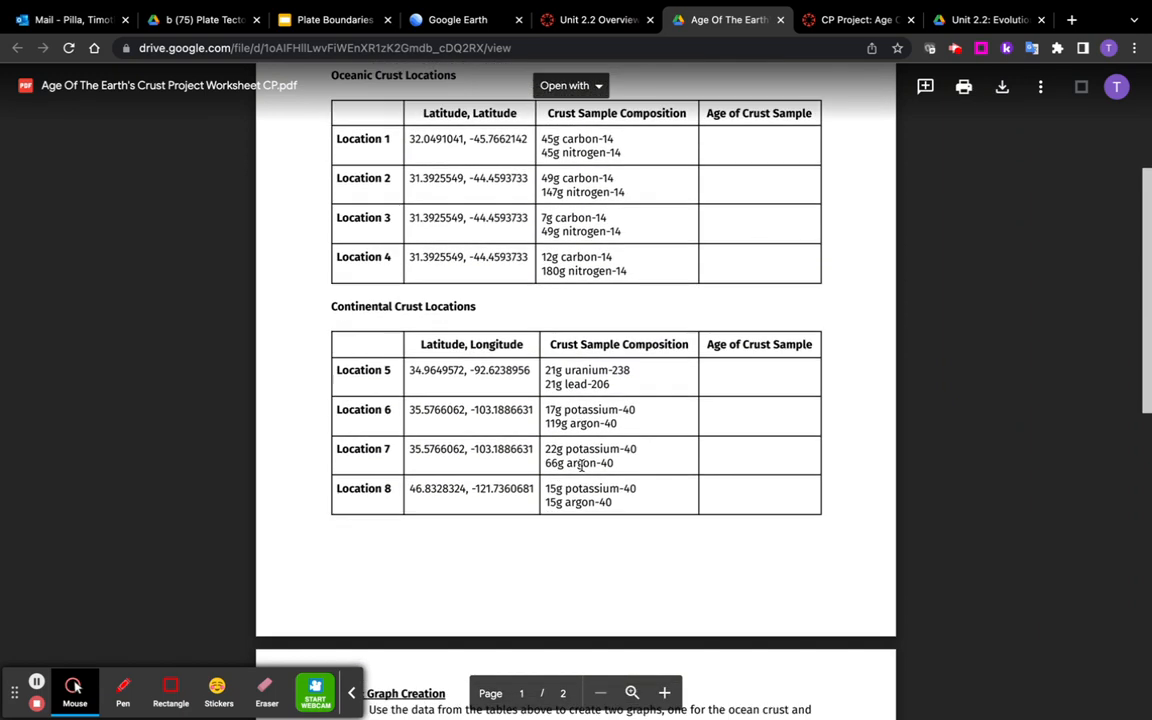
pyautogui.click(456, 20)
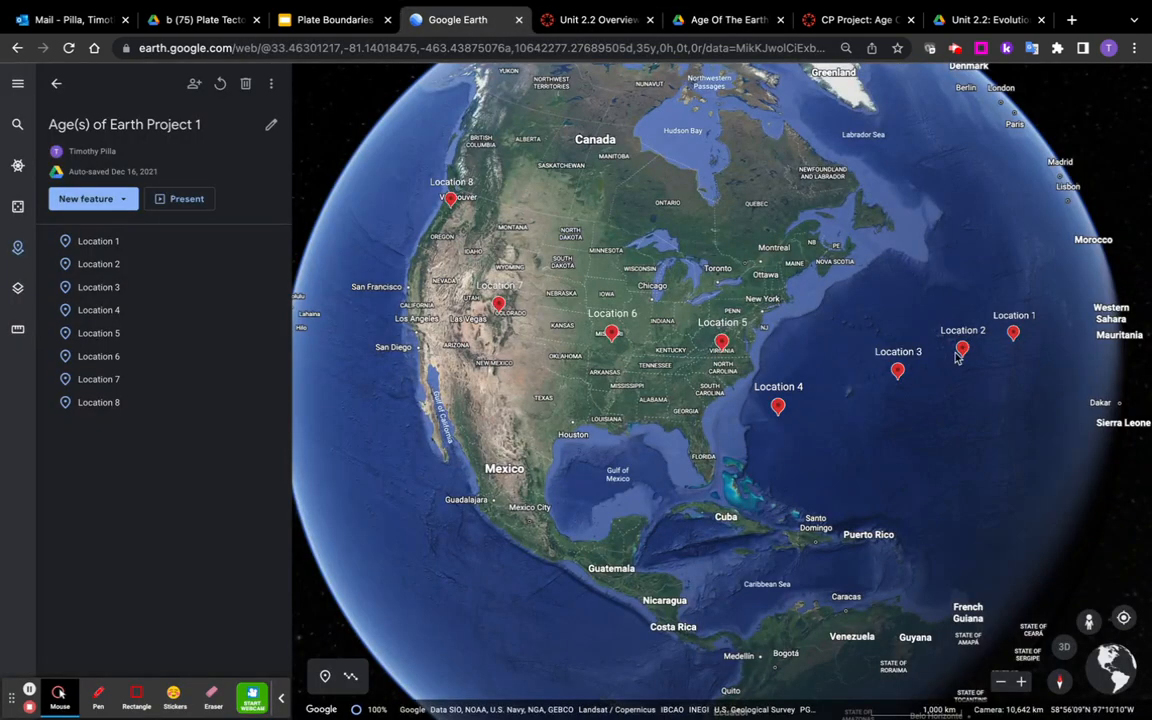
pyautogui.moveTo(672, 404)
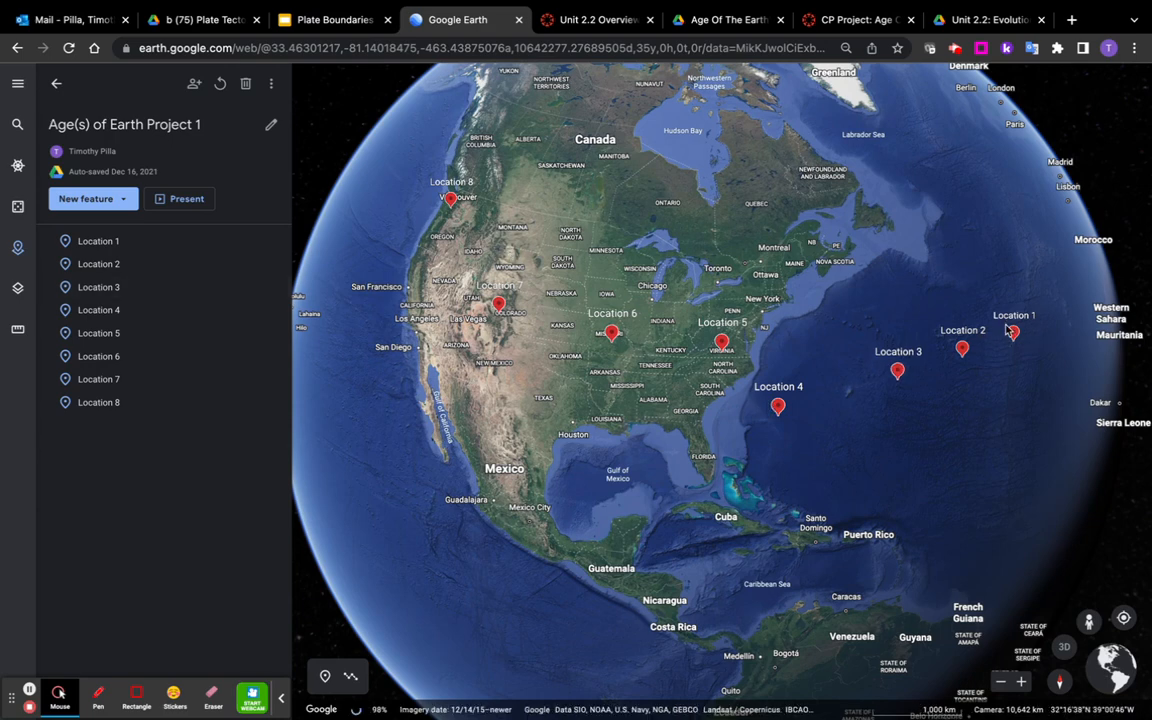
pyautogui.moveTo(536, 320)
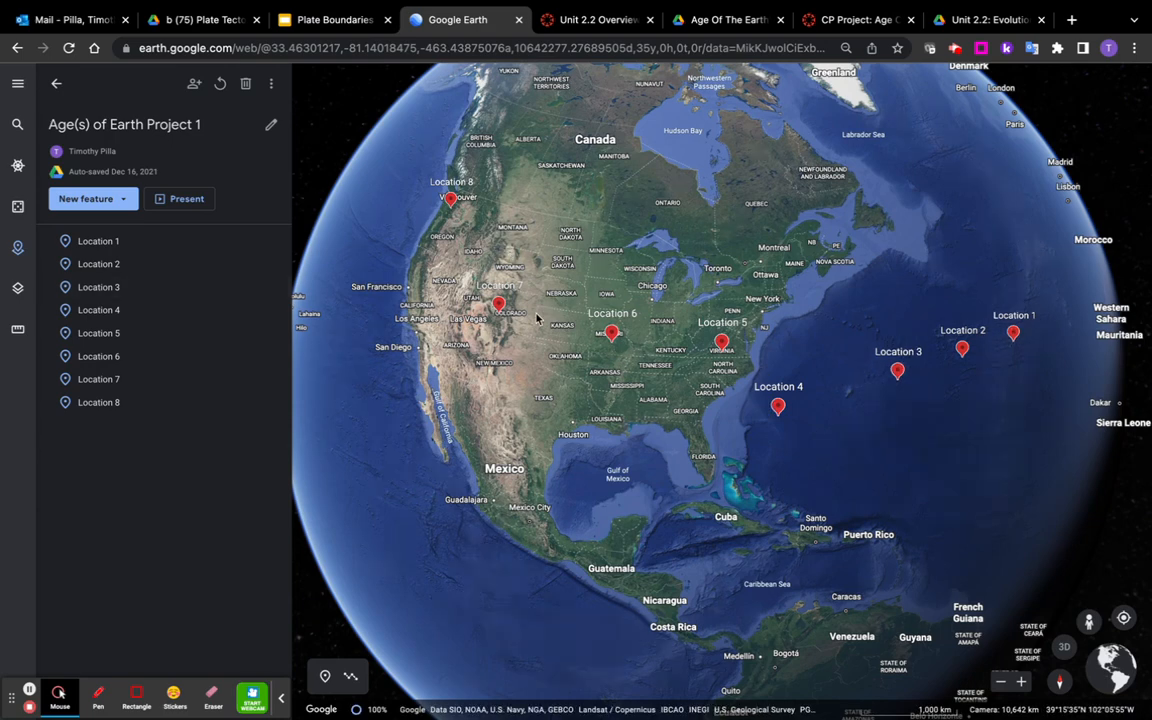